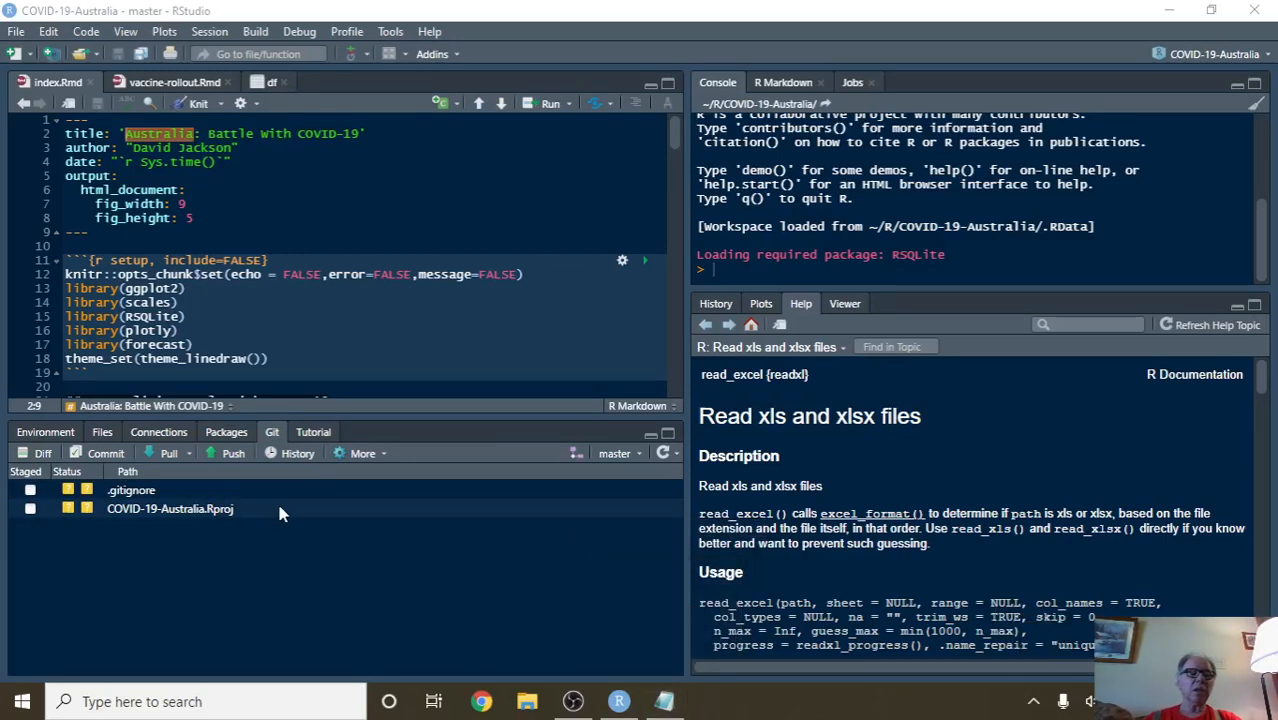
- From the Home folder, enter COVID-19-Brazil and launch COVID-19-Brazil.Rproj
click(100, 432)
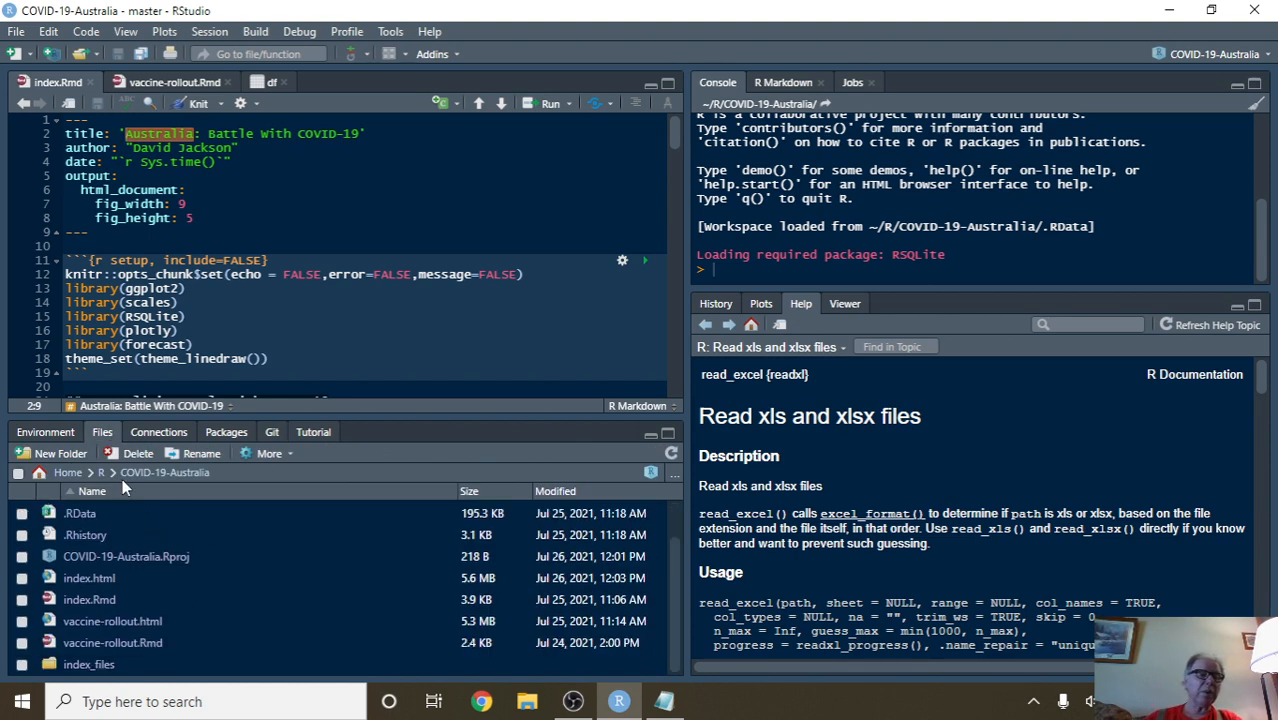
click(100, 472)
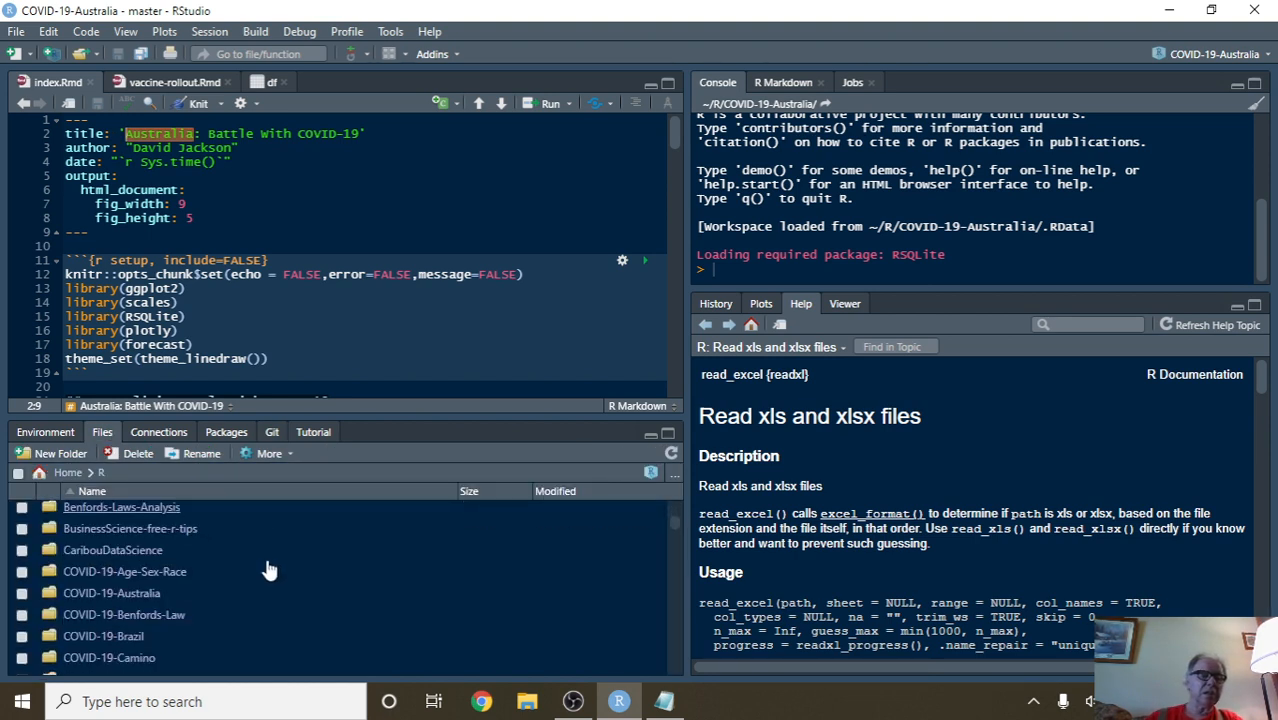
mouse_move(144, 650)
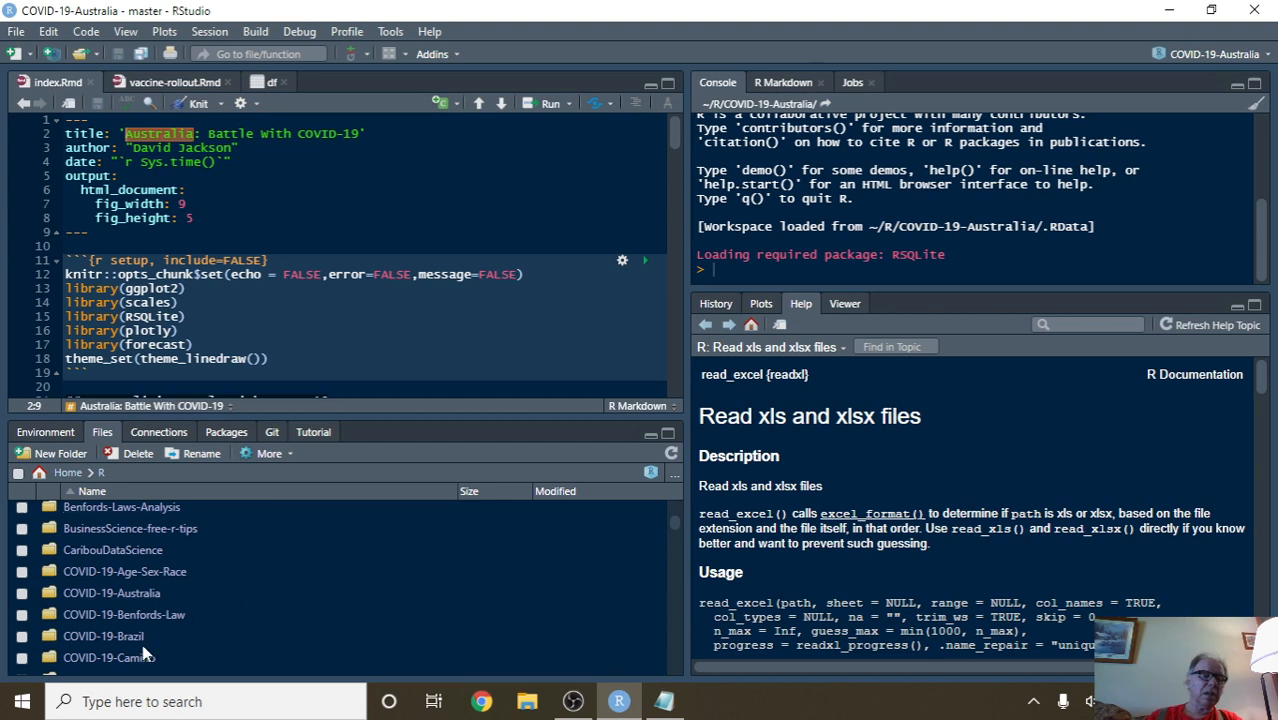
double_click(104, 636)
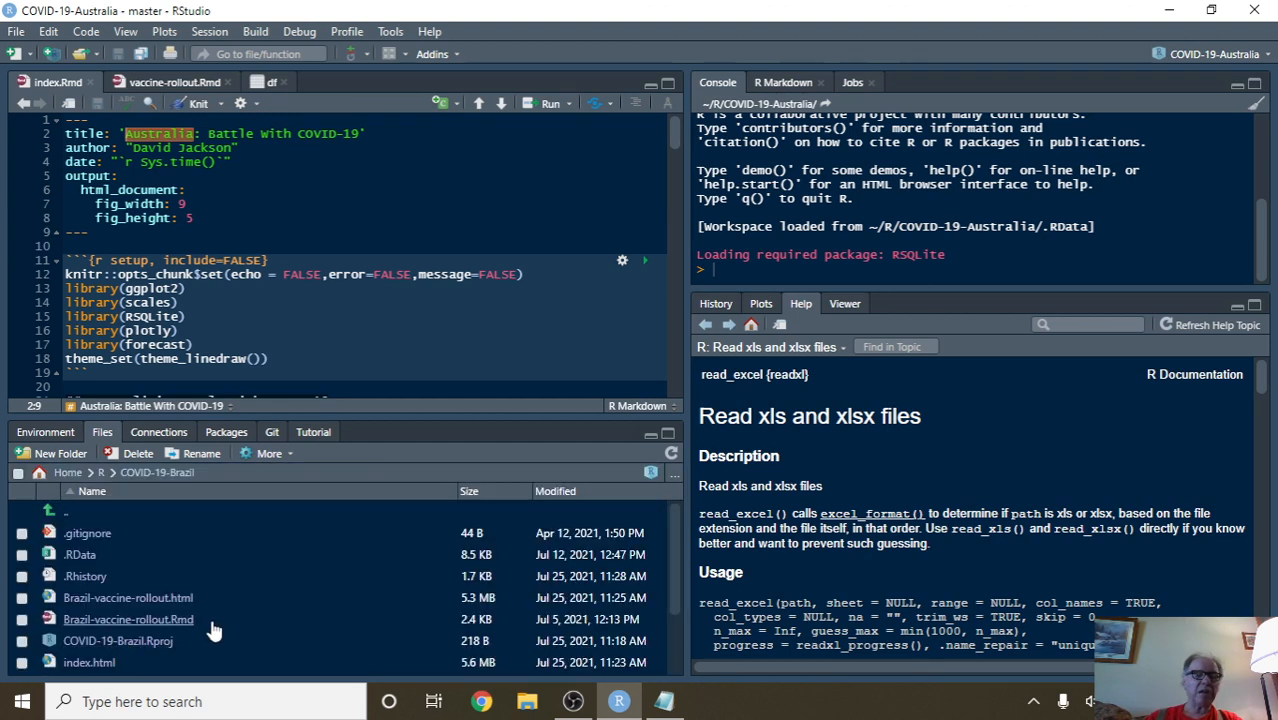
double_click(118, 640)
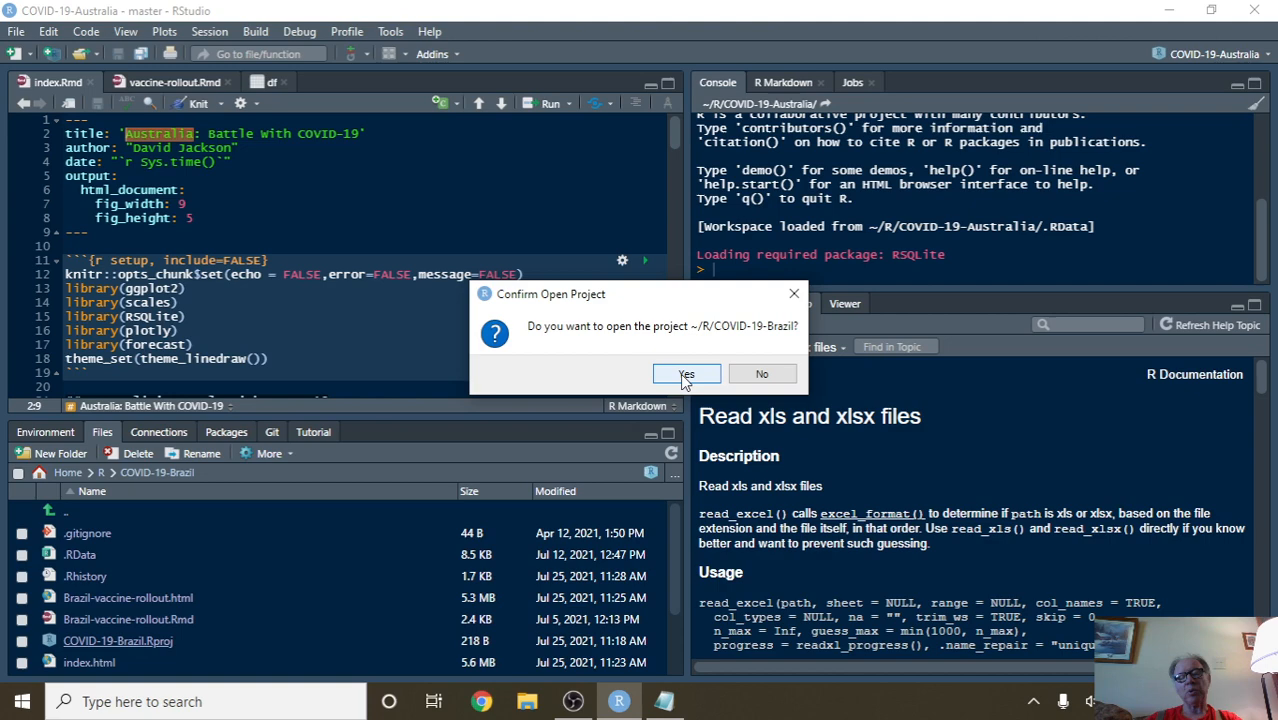
- Confirm the switch to the COVID-19-Brazil project and let it load
click(686, 374)
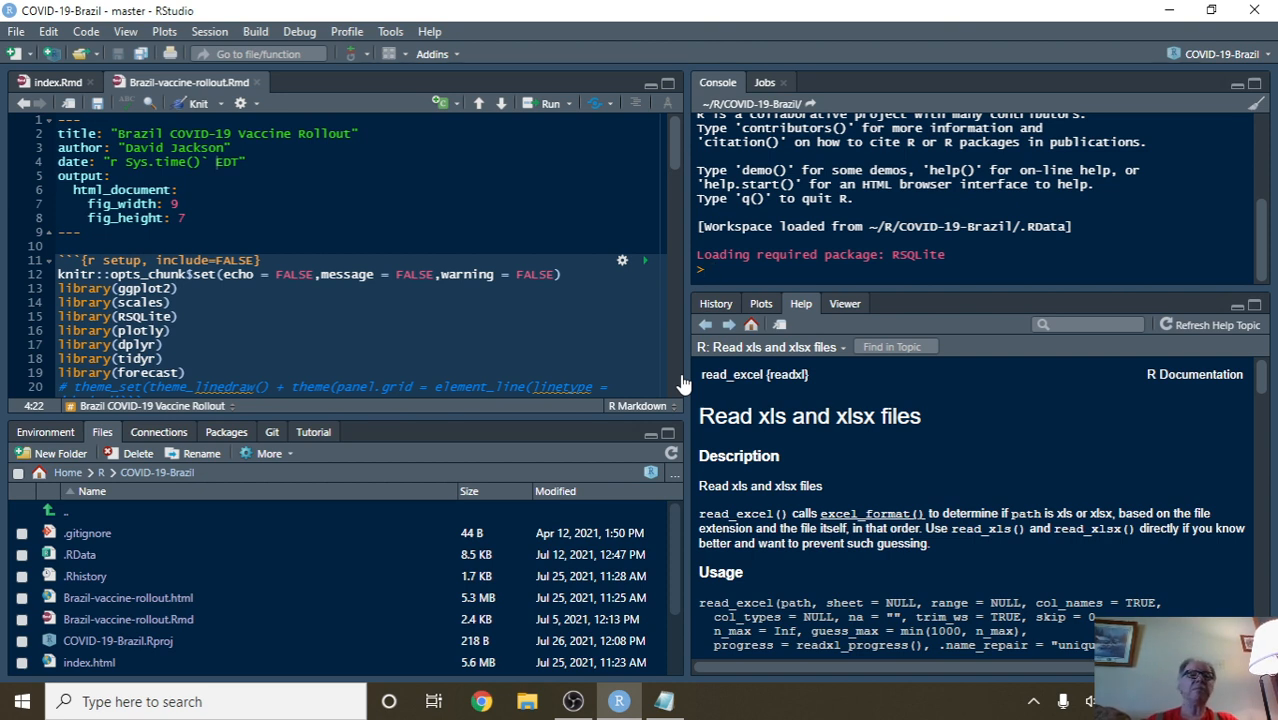
- Knit index.Rmd into the 'Brazil: Battle With COVID-19' HTML report
click(50, 80)
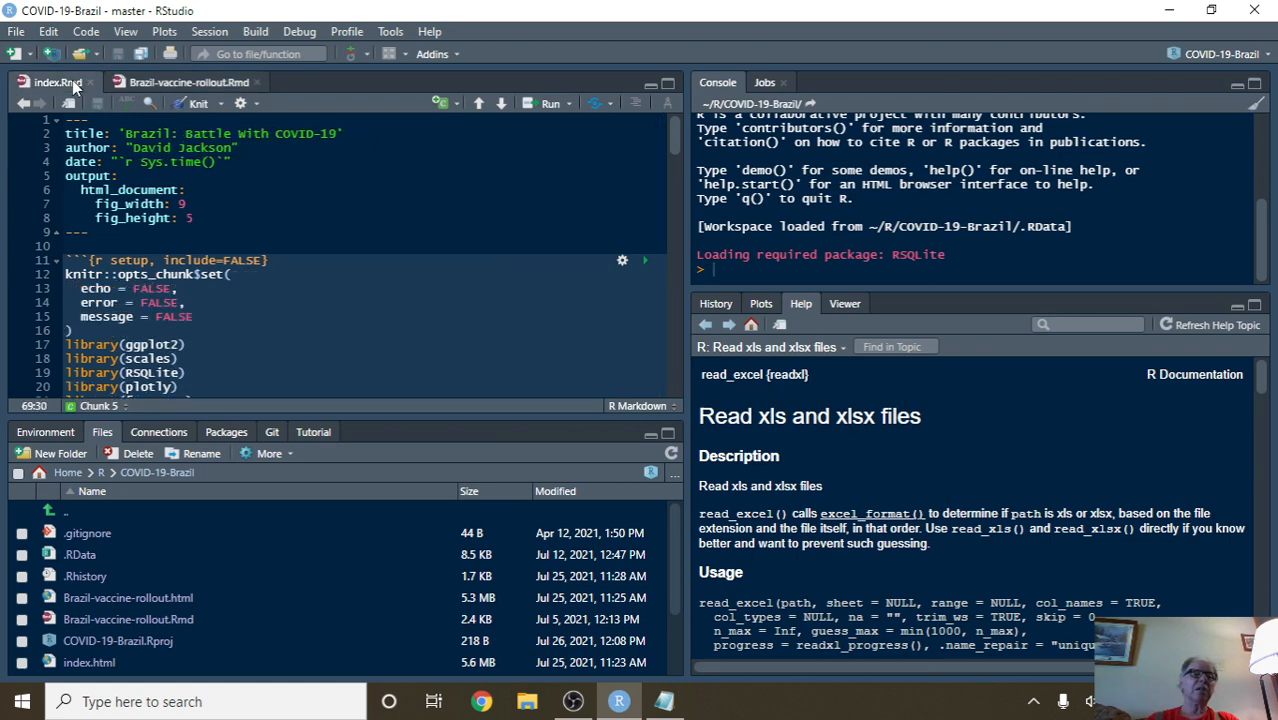
click(196, 104)
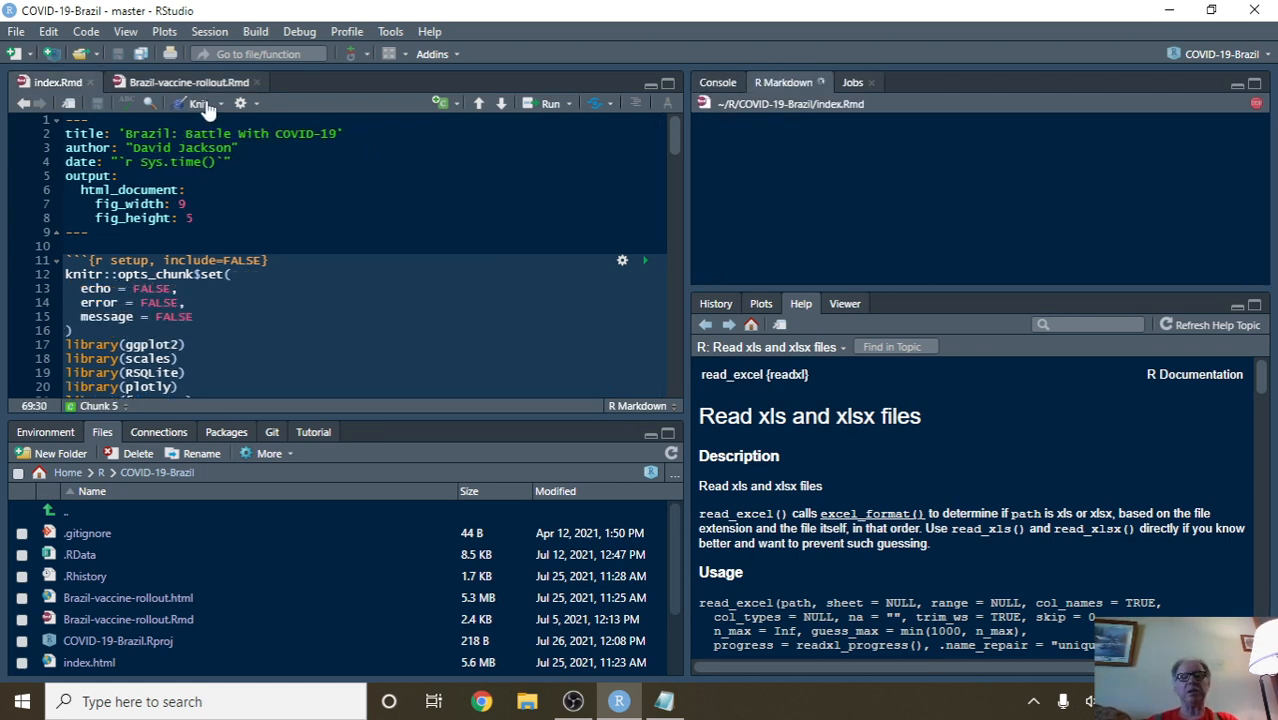
click(196, 104)
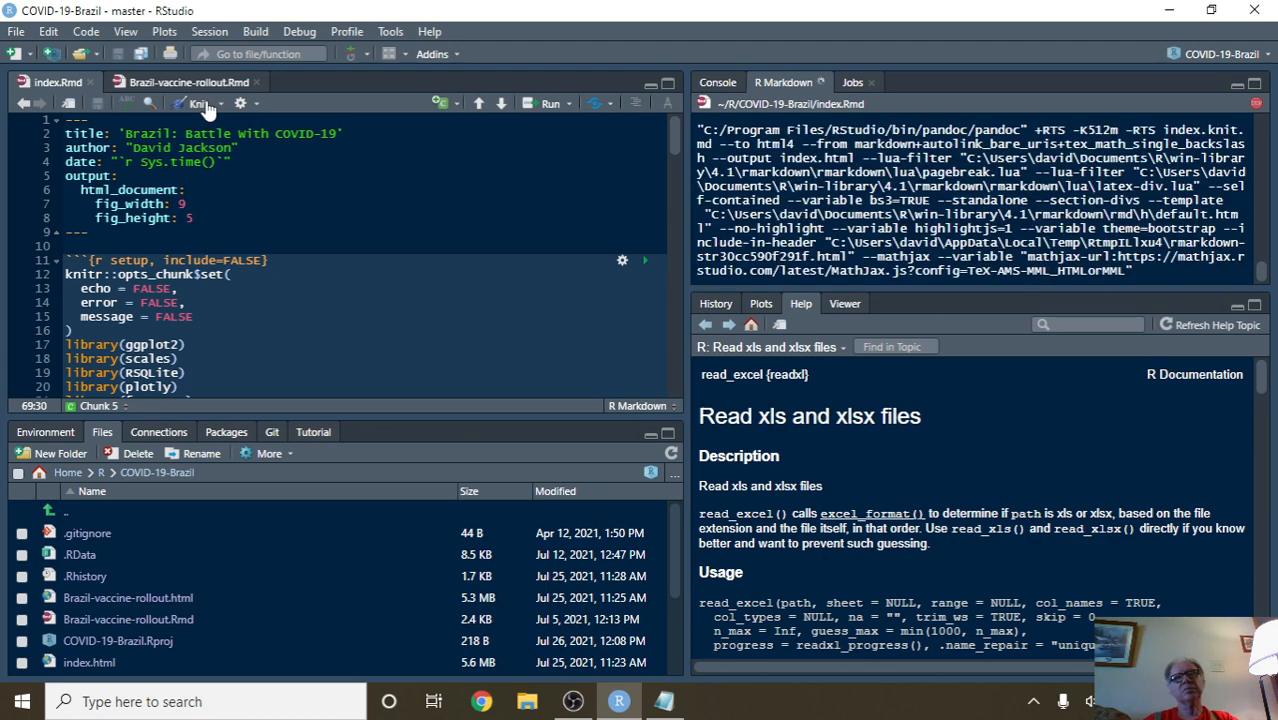
click(196, 104)
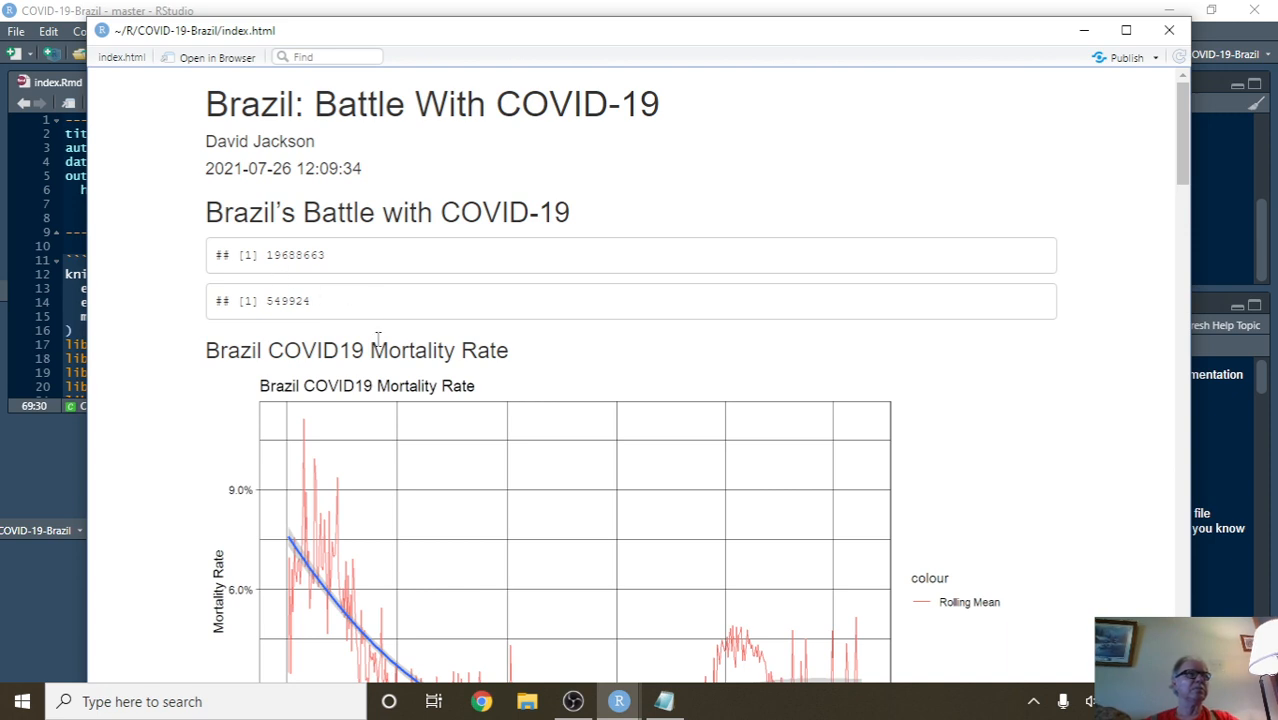
mouse_move(324, 284)
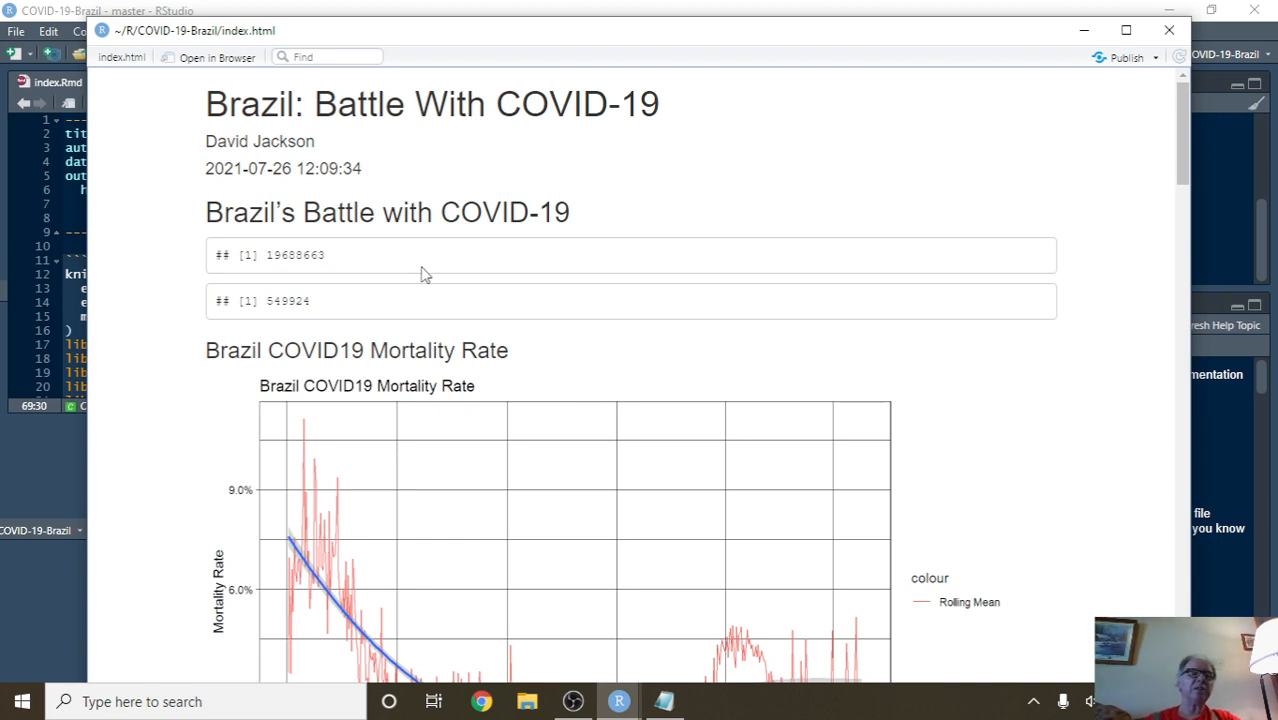
mouse_move(434, 292)
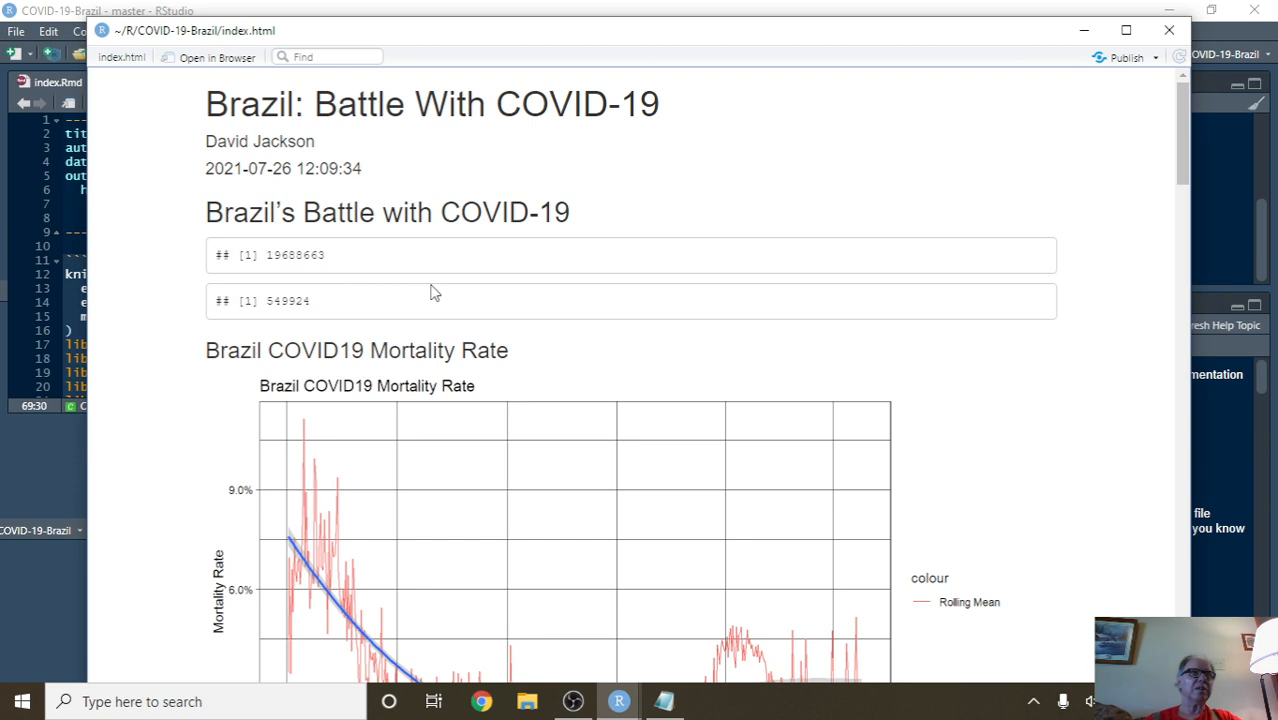
mouse_move(350, 290)
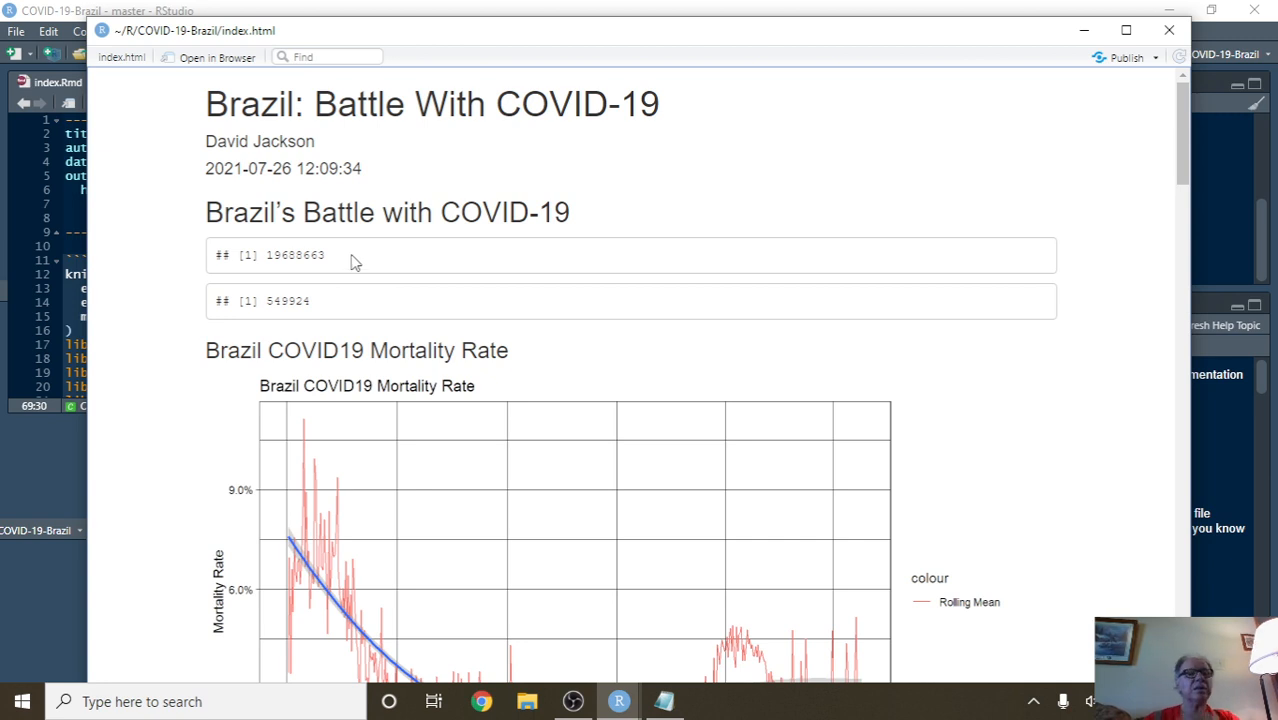
mouse_move(284, 254)
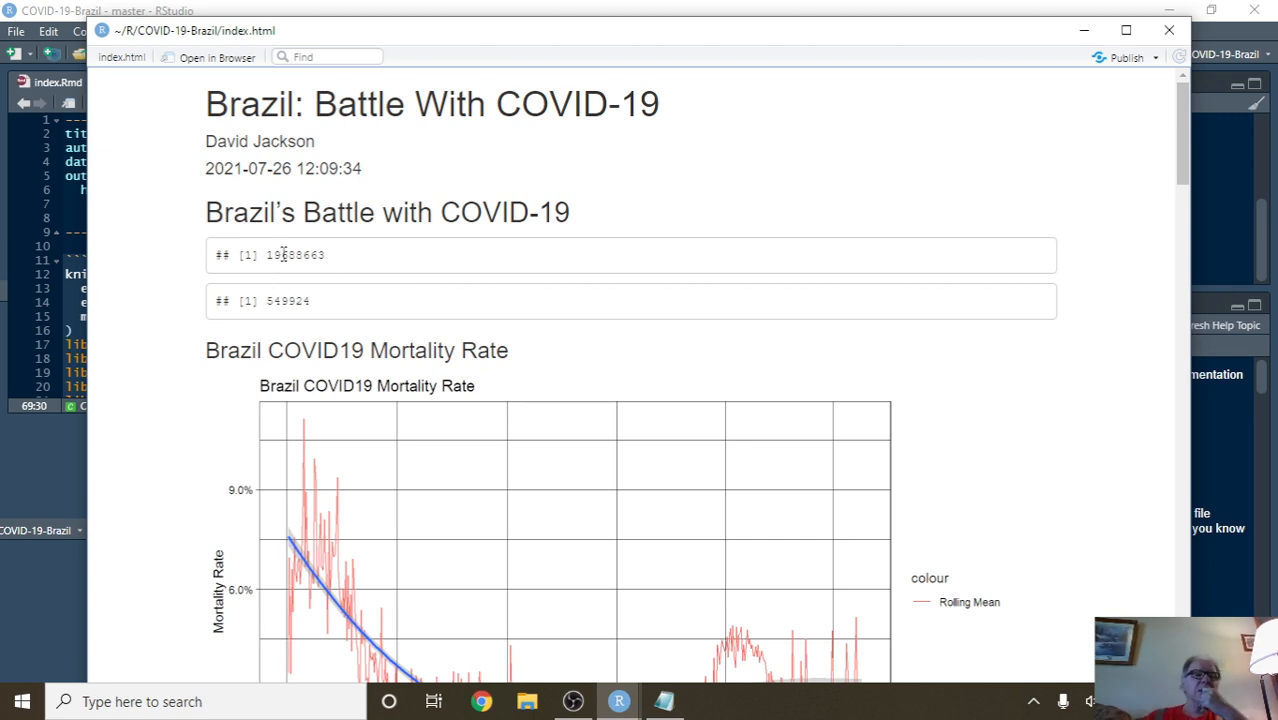
mouse_move(330, 260)
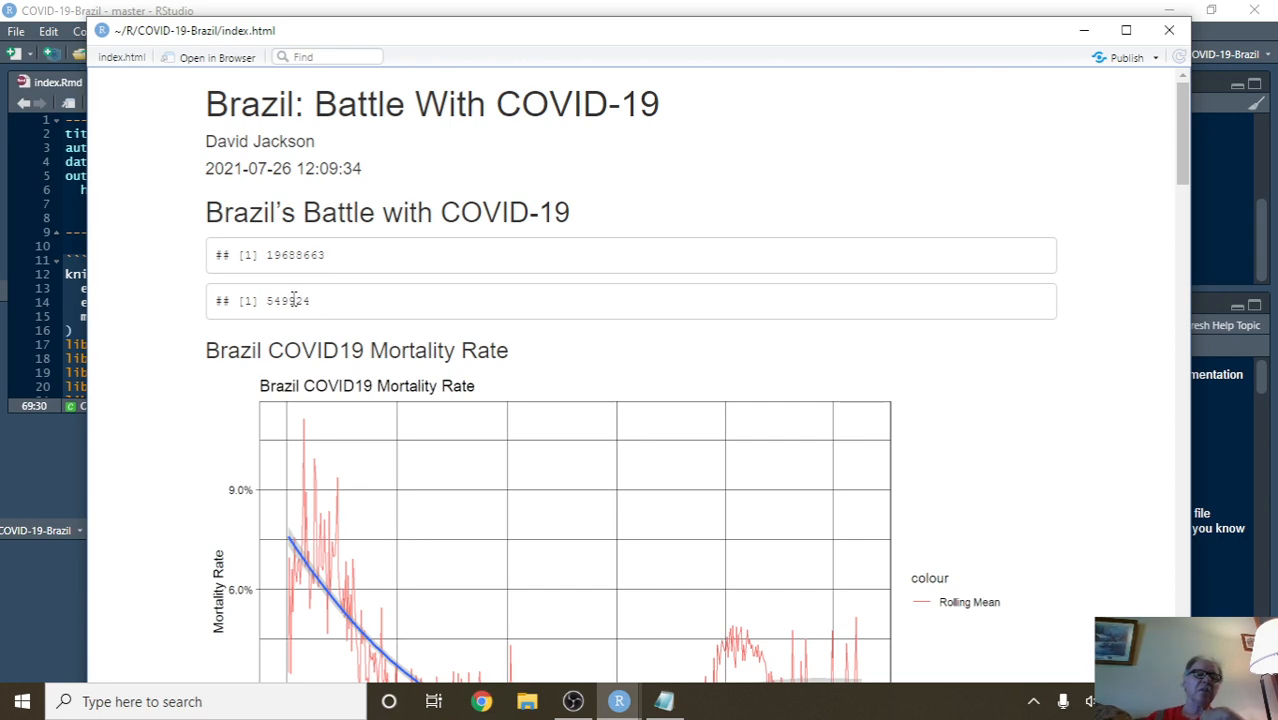
- Scroll the report to the COVID-19 Cases by Date chart showing 15 May 2021, 67,909 cases
scroll(down, 3)
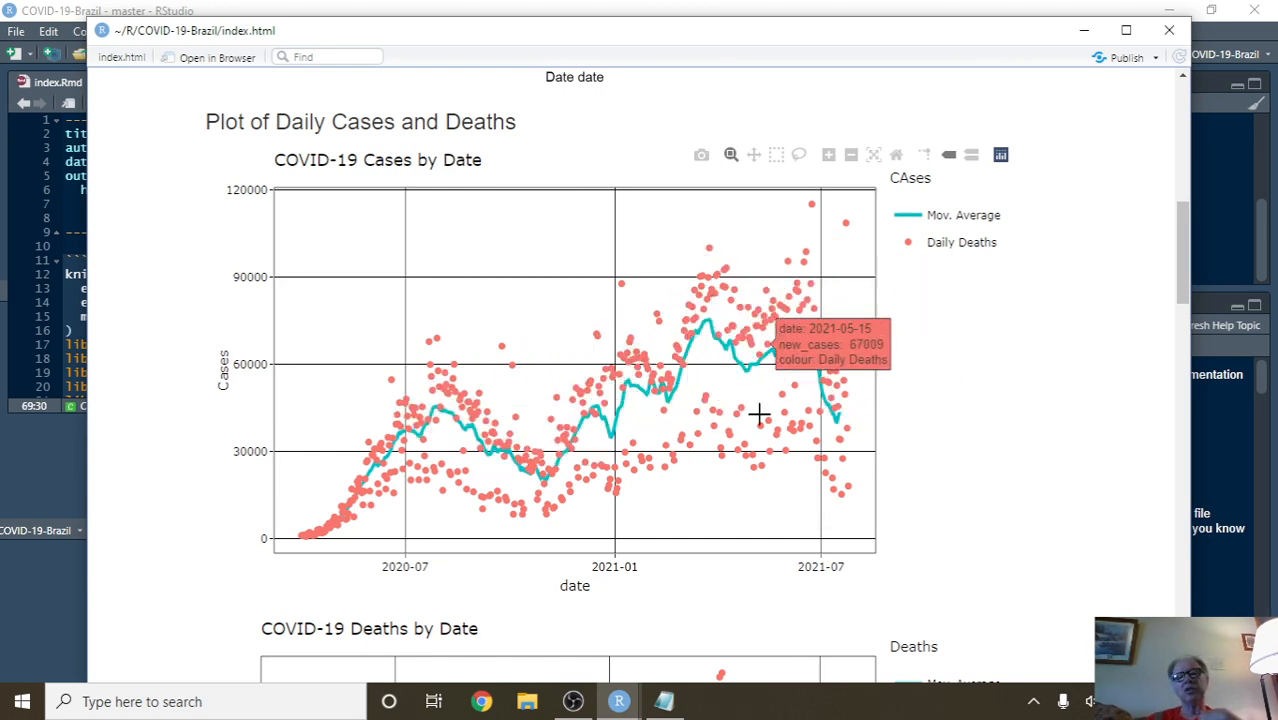
mouse_move(850, 476)
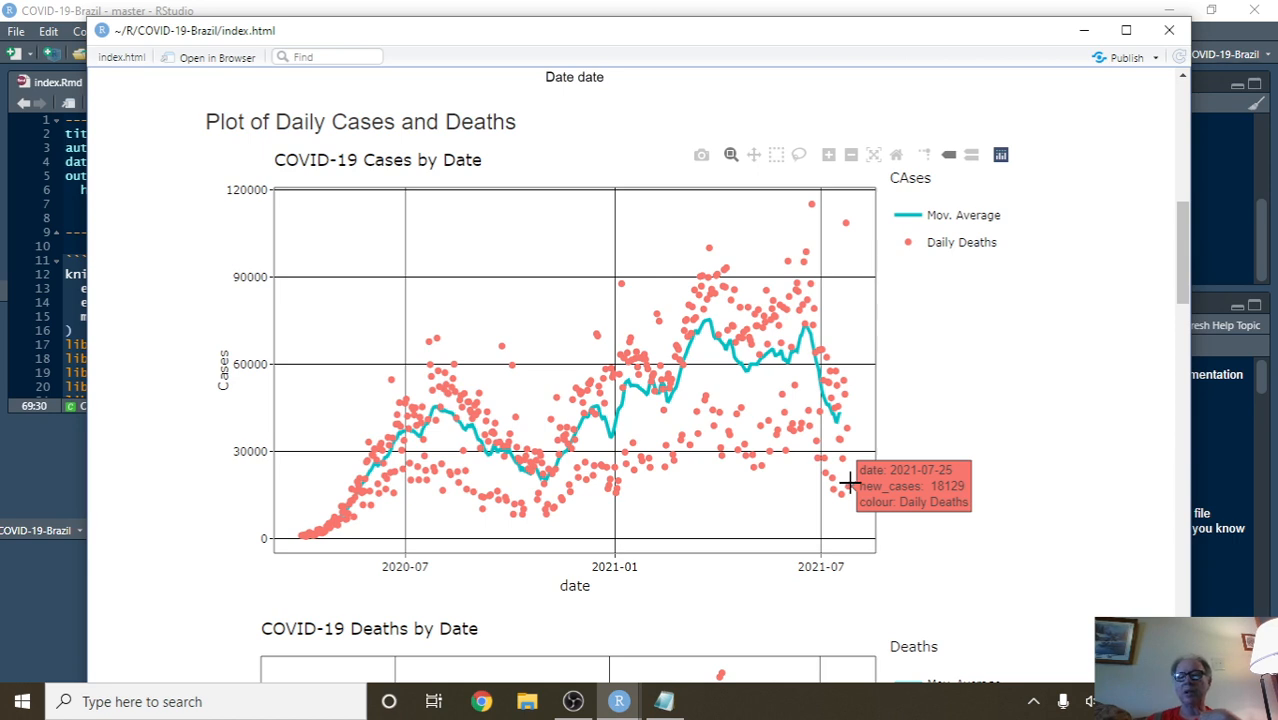
mouse_move(838, 428)
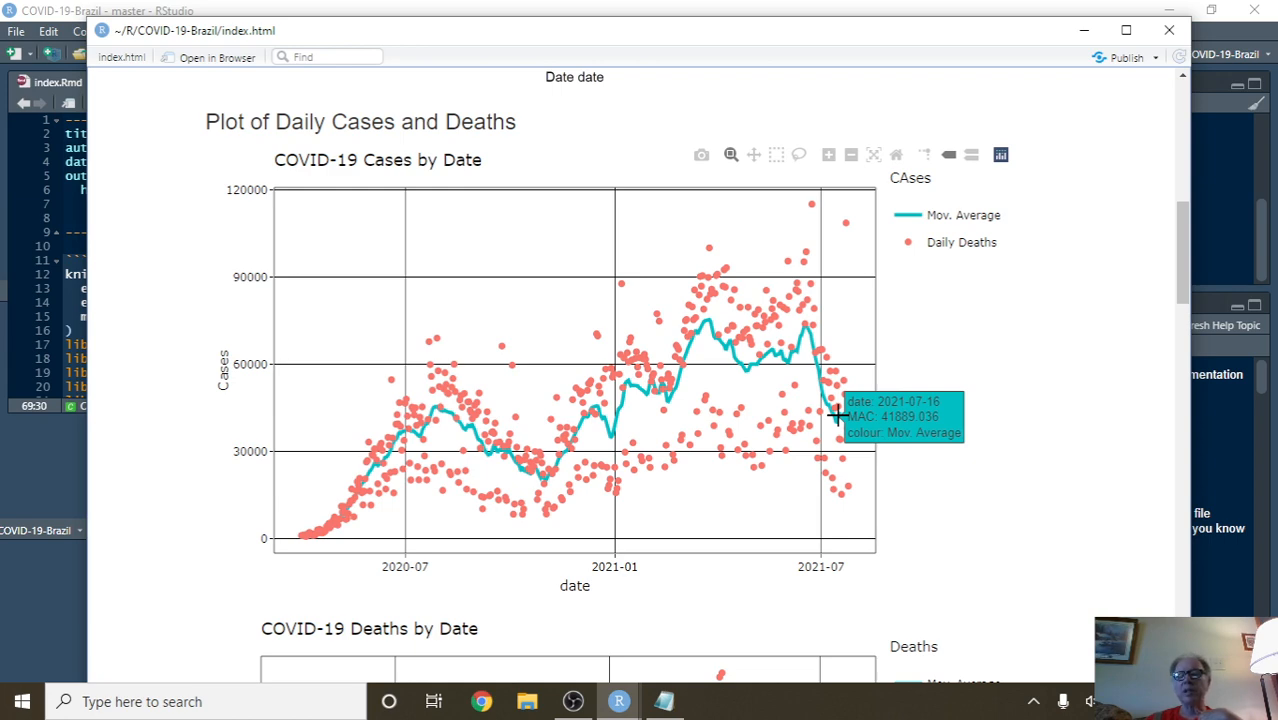
mouse_move(752, 480)
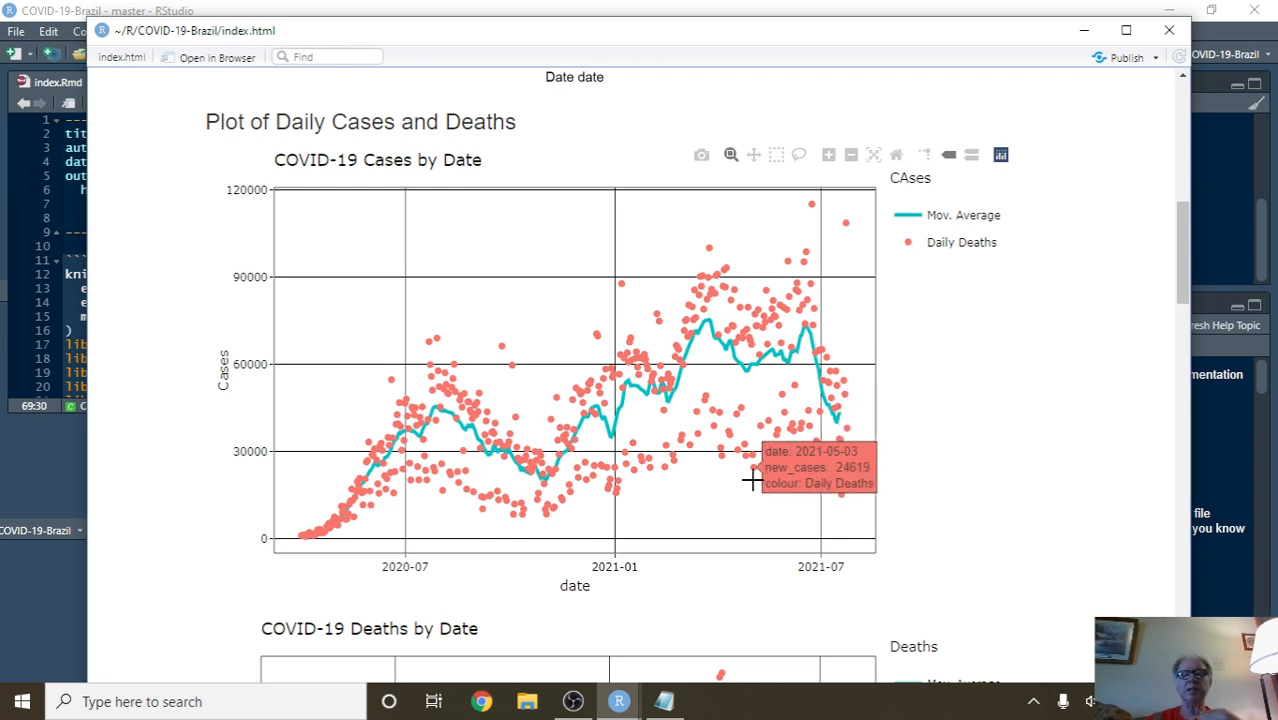
- Scroll on to the COVID-19 Deaths by Date chart with the 15 July 2021 point of 948 deaths
scroll(down, 3)
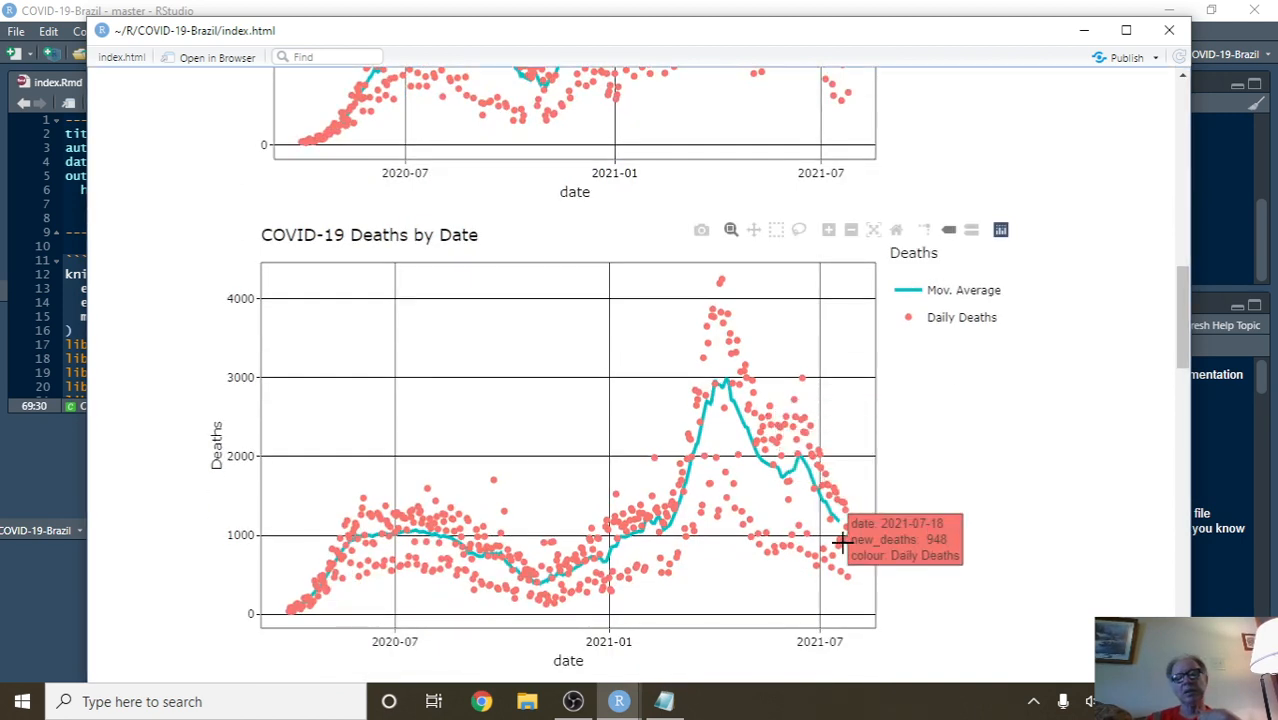
mouse_move(850, 576)
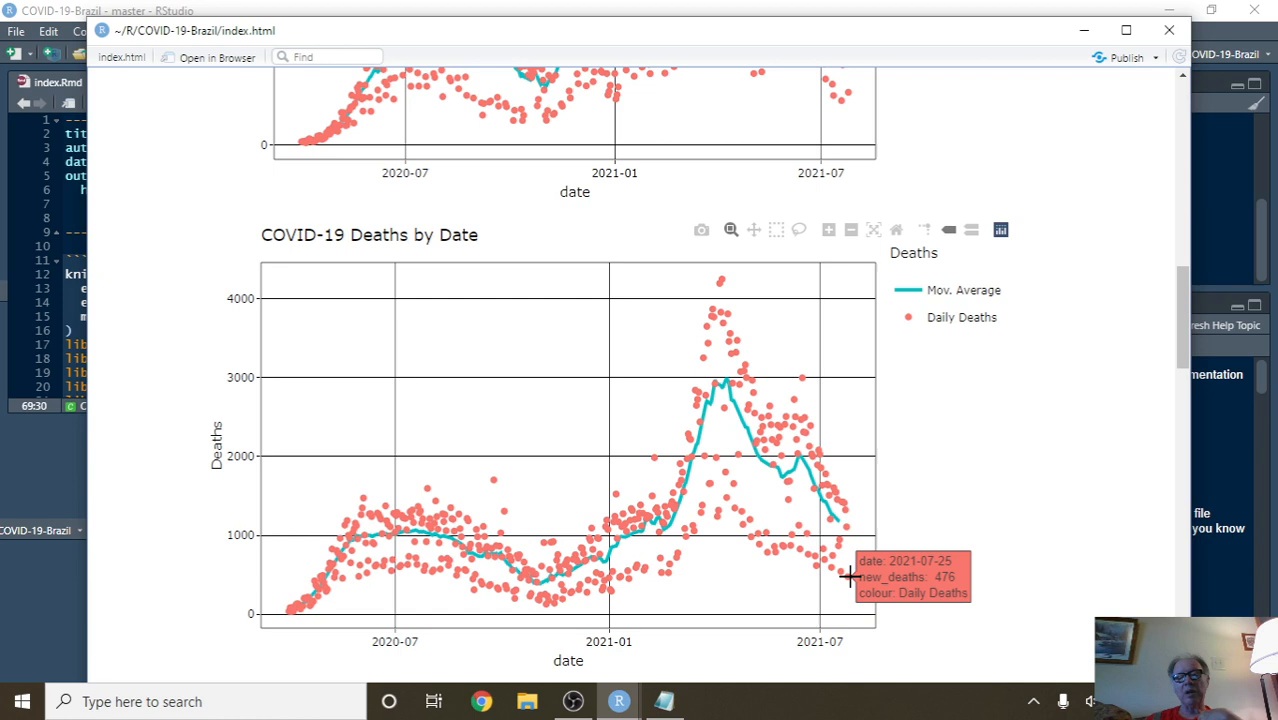
mouse_move(844, 516)
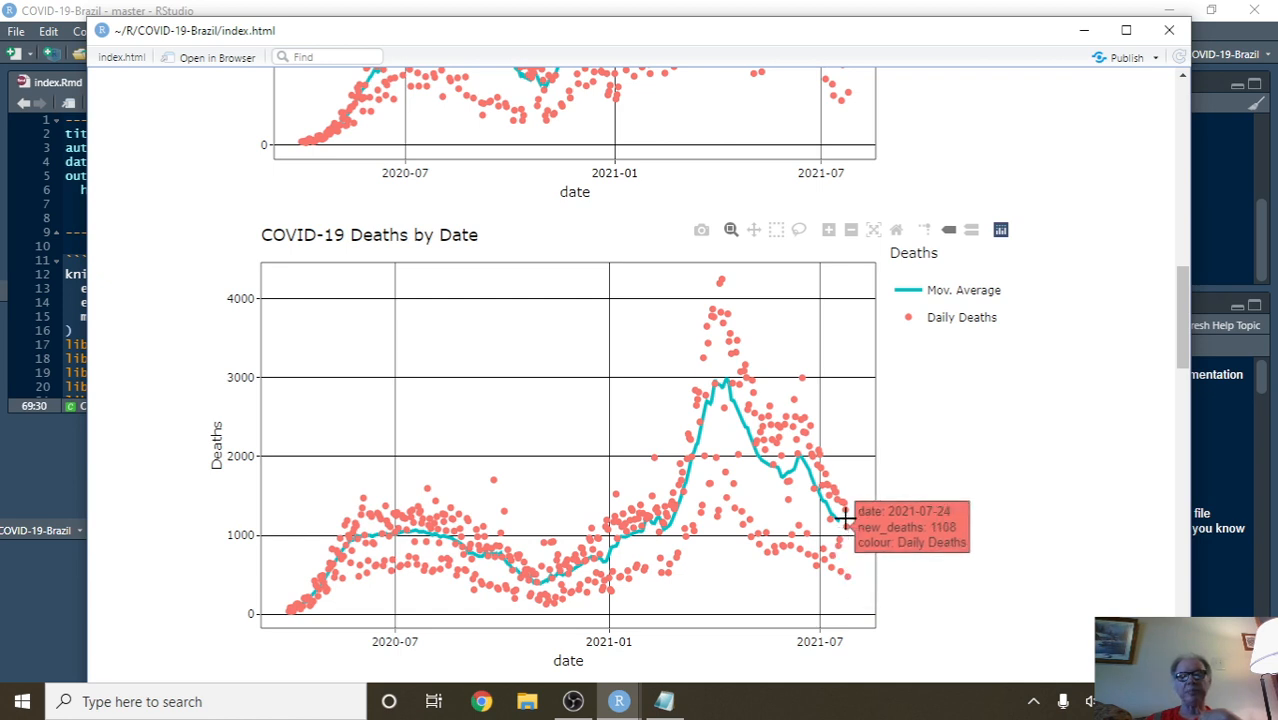
mouse_move(838, 518)
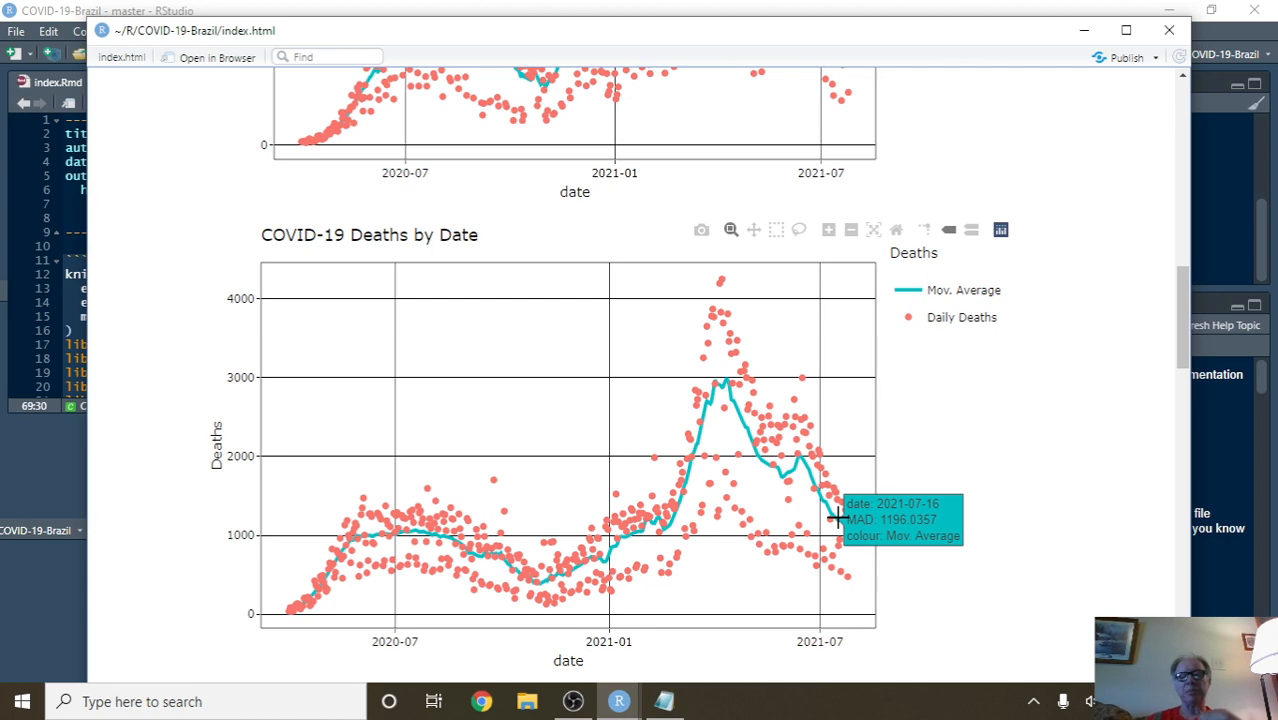
- Scroll to the non-moving-average weekly cases bar chart
scroll(down, 3)
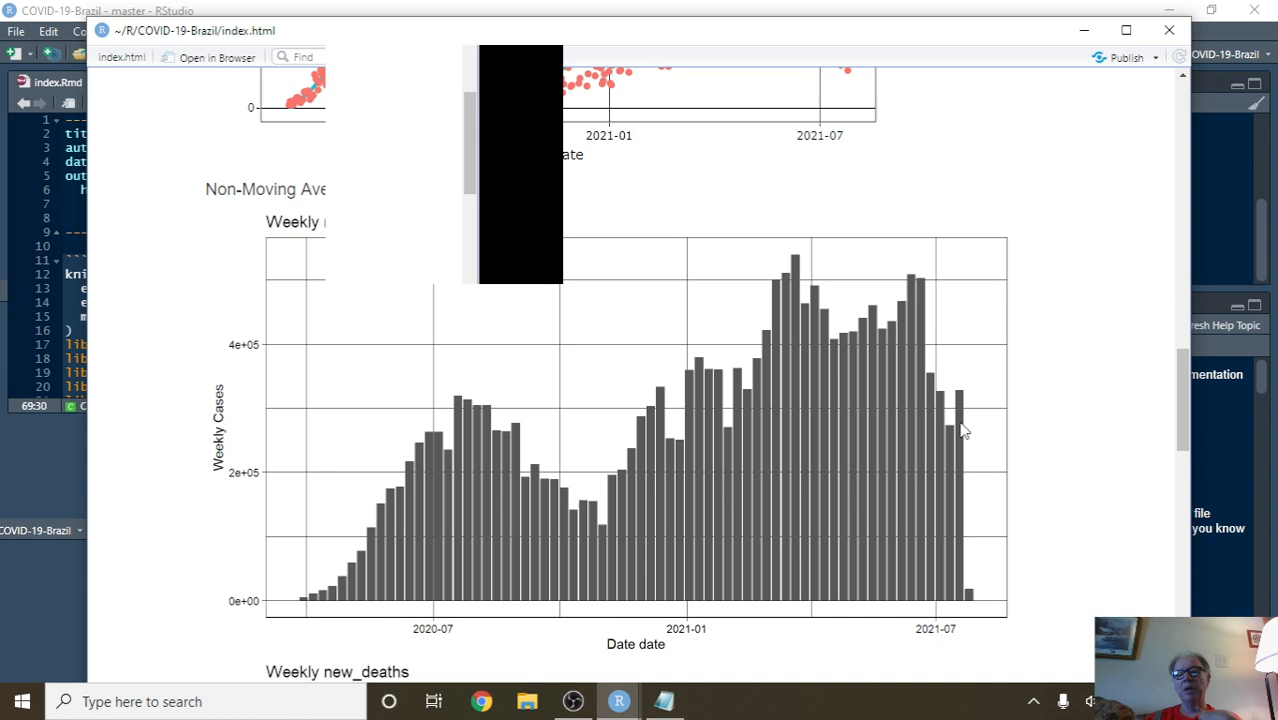
mouse_move(948, 430)
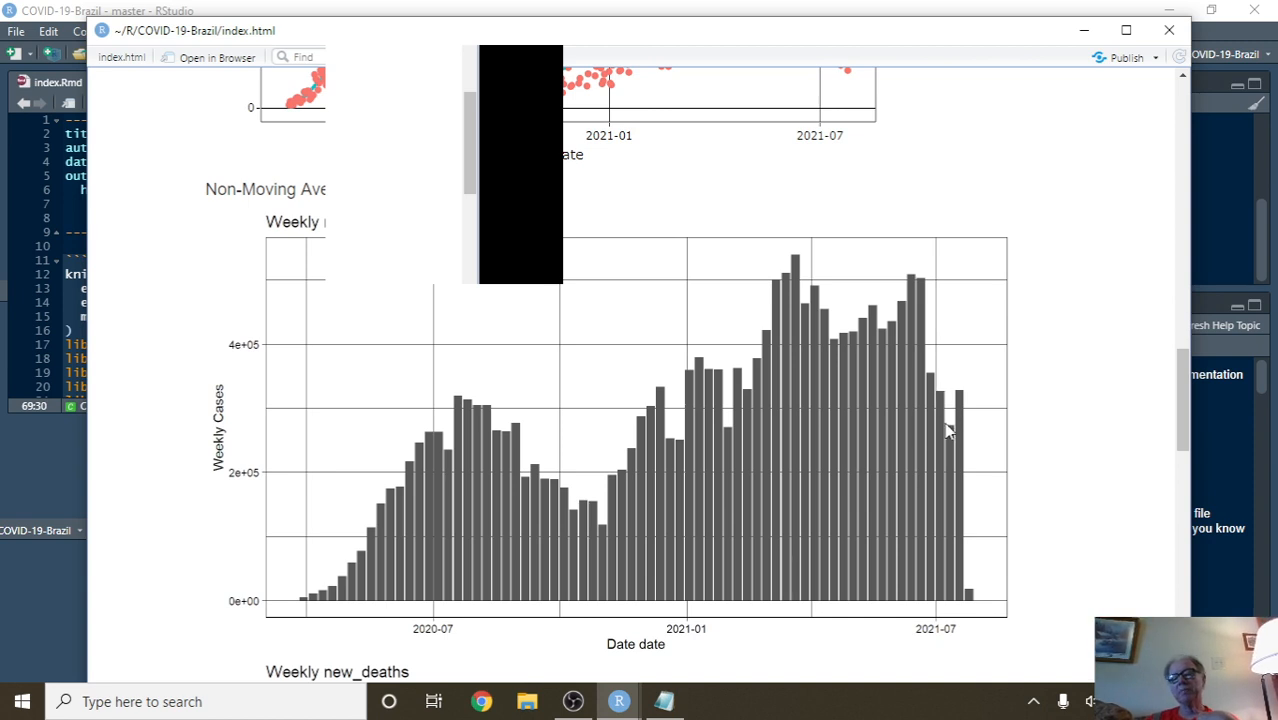
- Scroll until the Weekly new_deaths bar chart is fully visible and review it
scroll(down, 3)
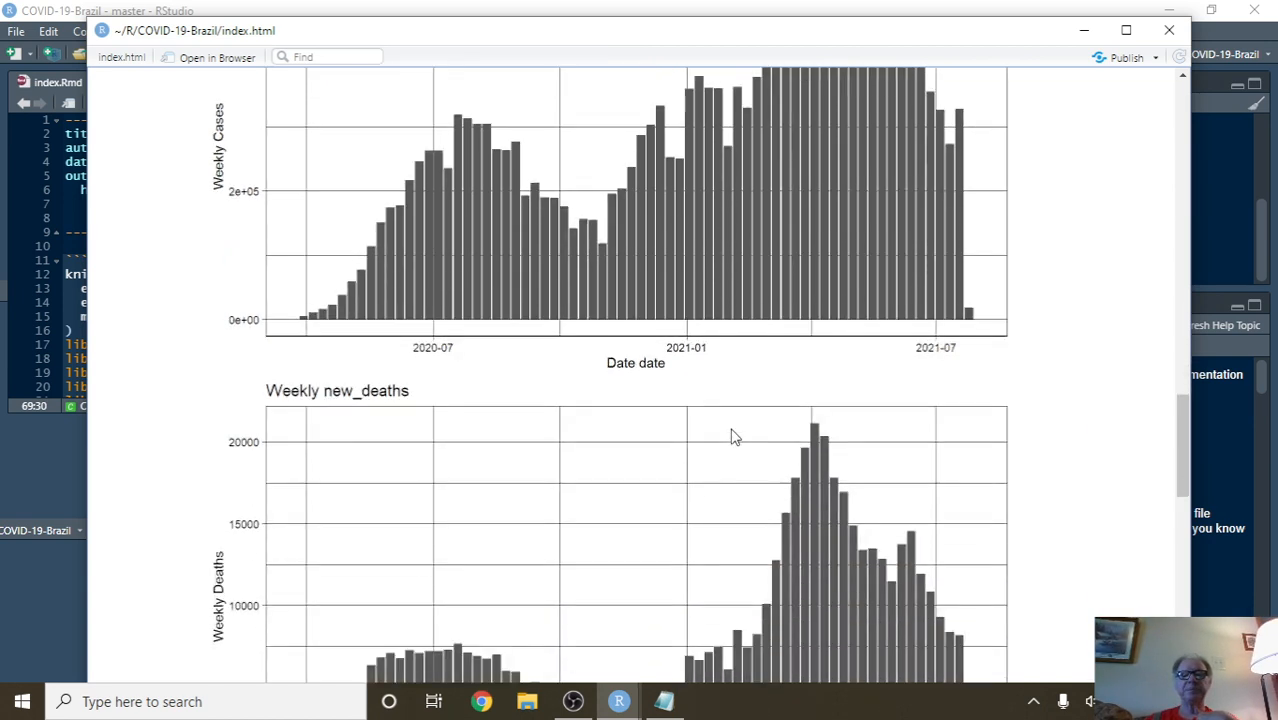
scroll(down, 3)
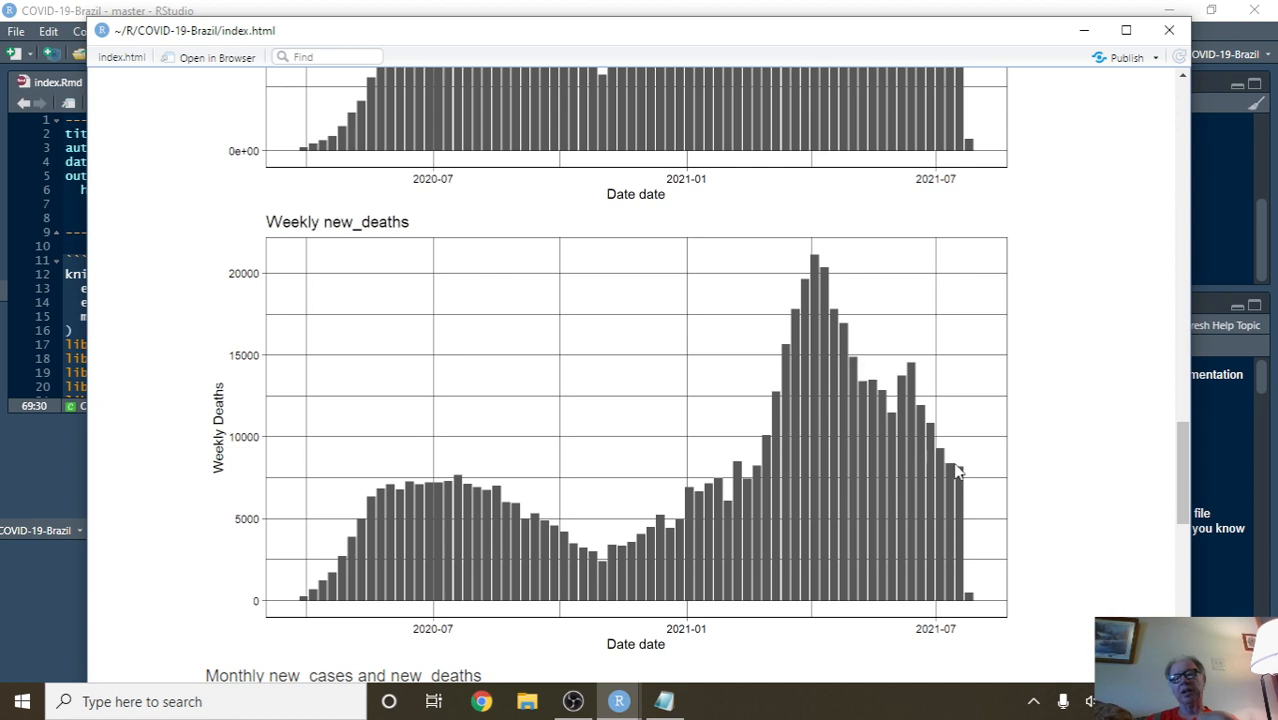
mouse_move(940, 508)
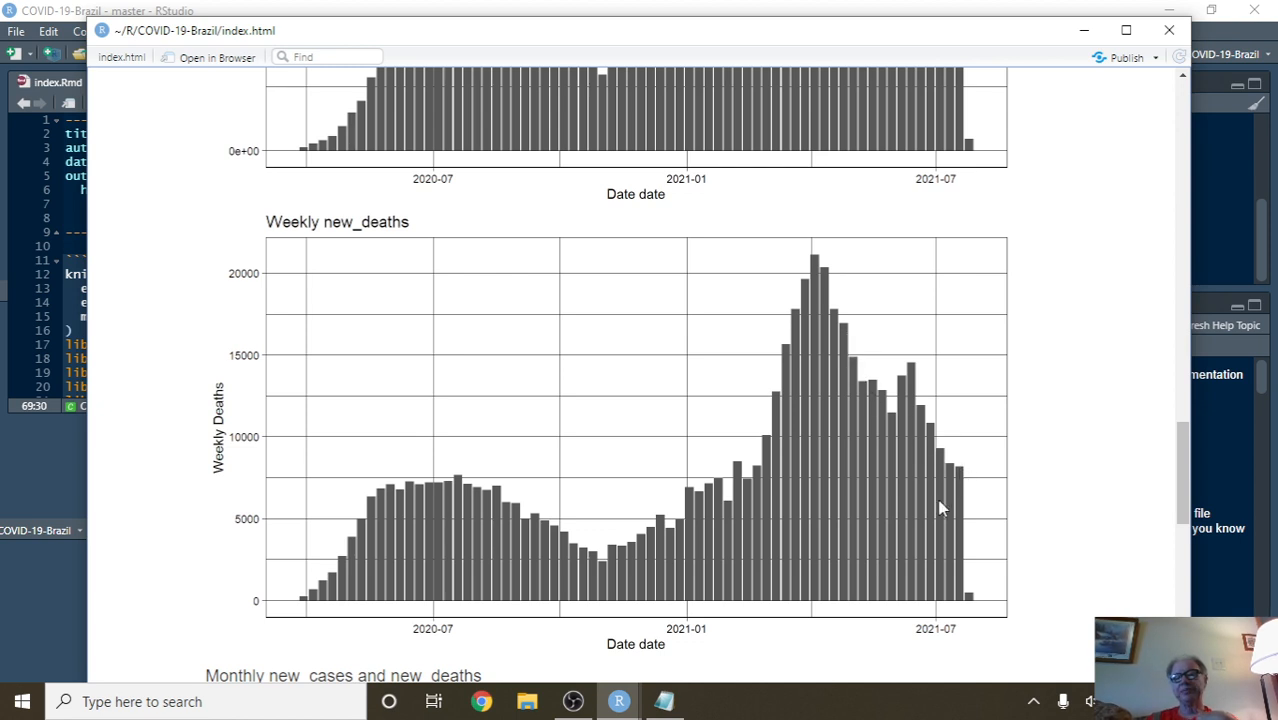
mouse_move(844, 496)
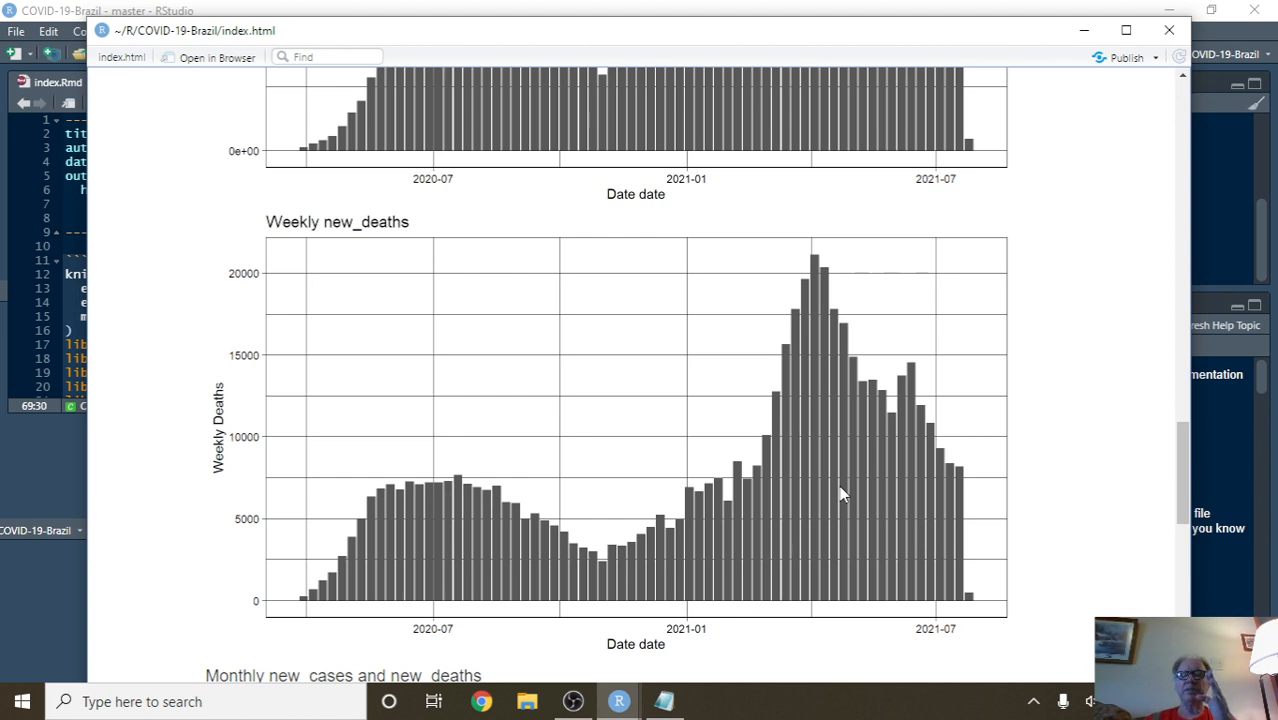
mouse_move(832, 492)
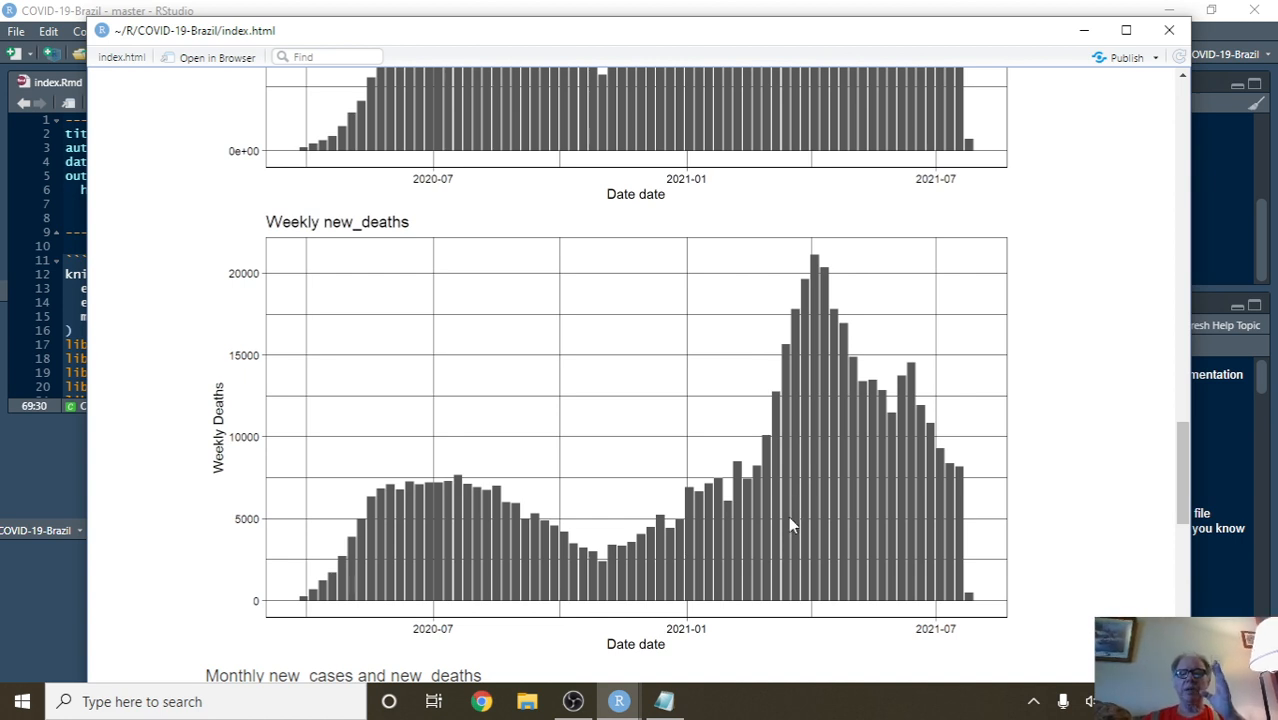
mouse_move(816, 512)
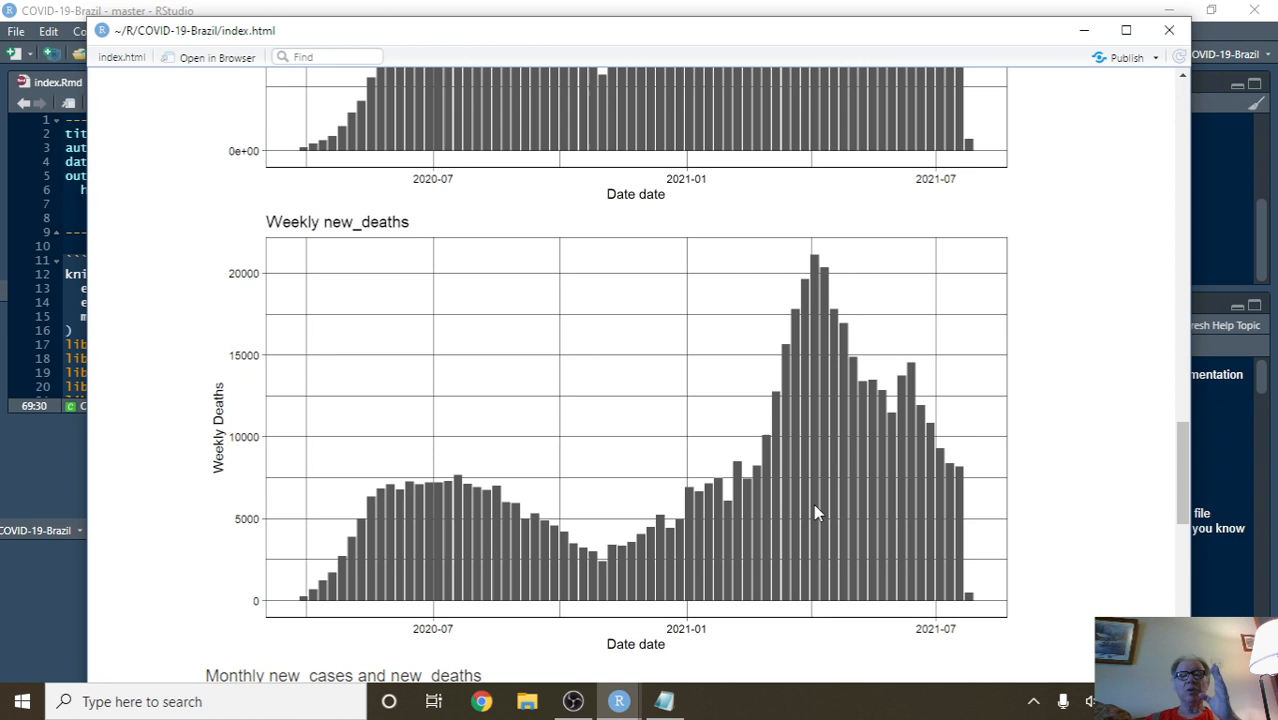
mouse_move(832, 504)
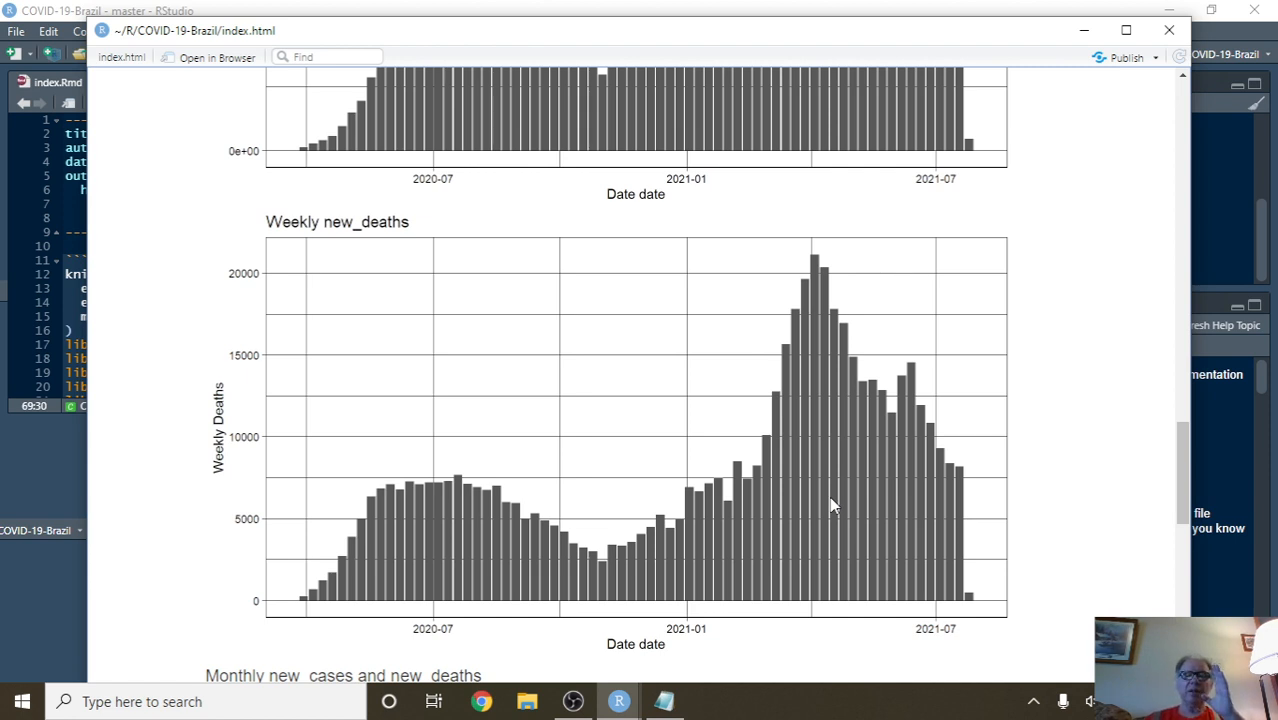
mouse_move(844, 496)
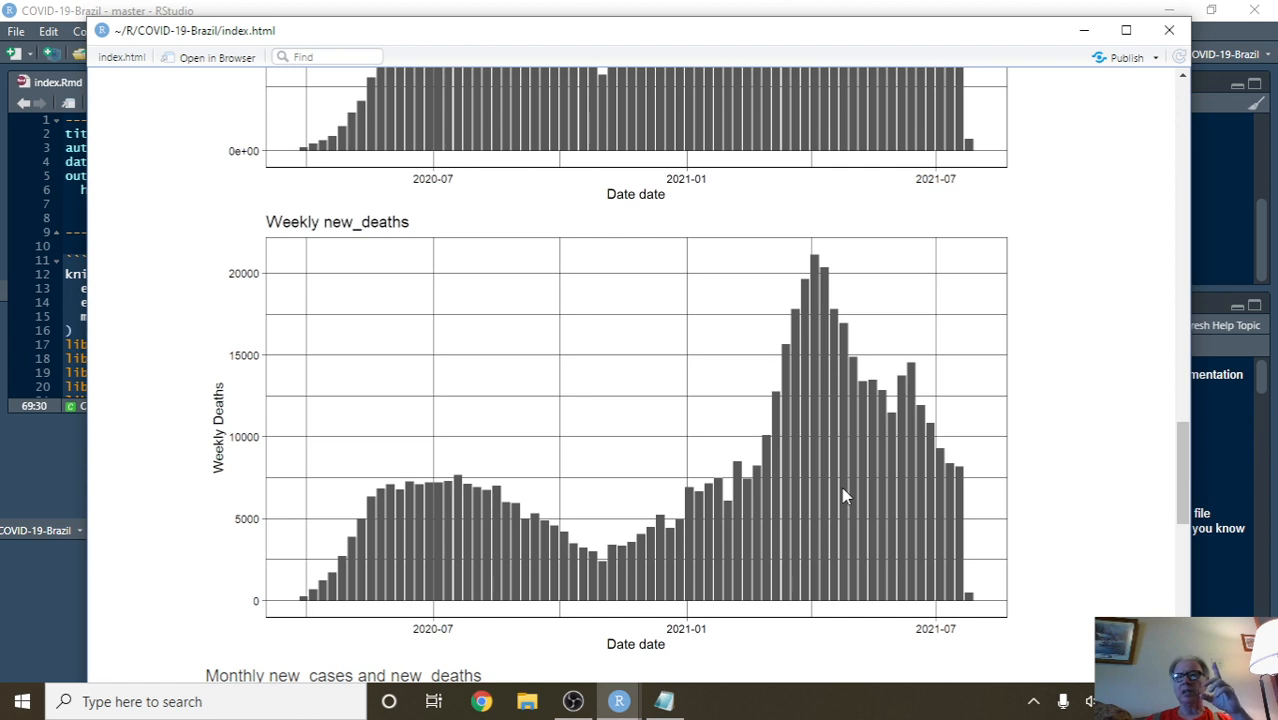
mouse_move(836, 492)
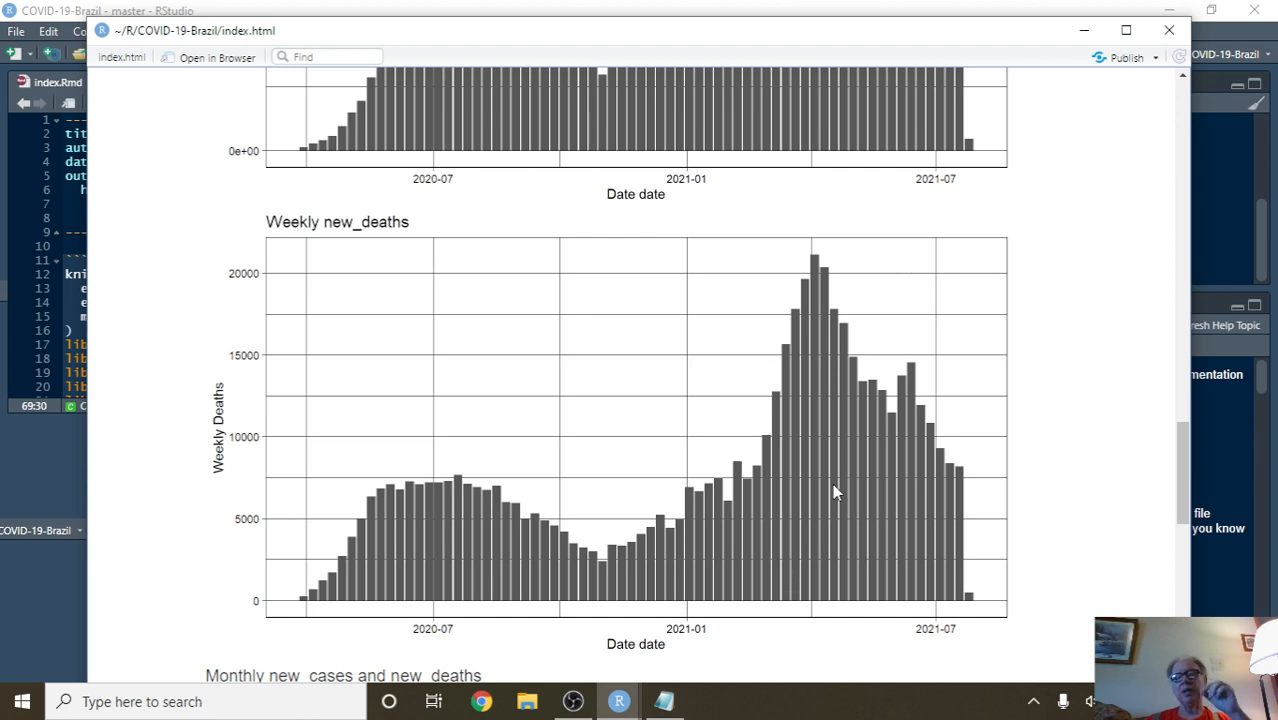
mouse_move(830, 496)
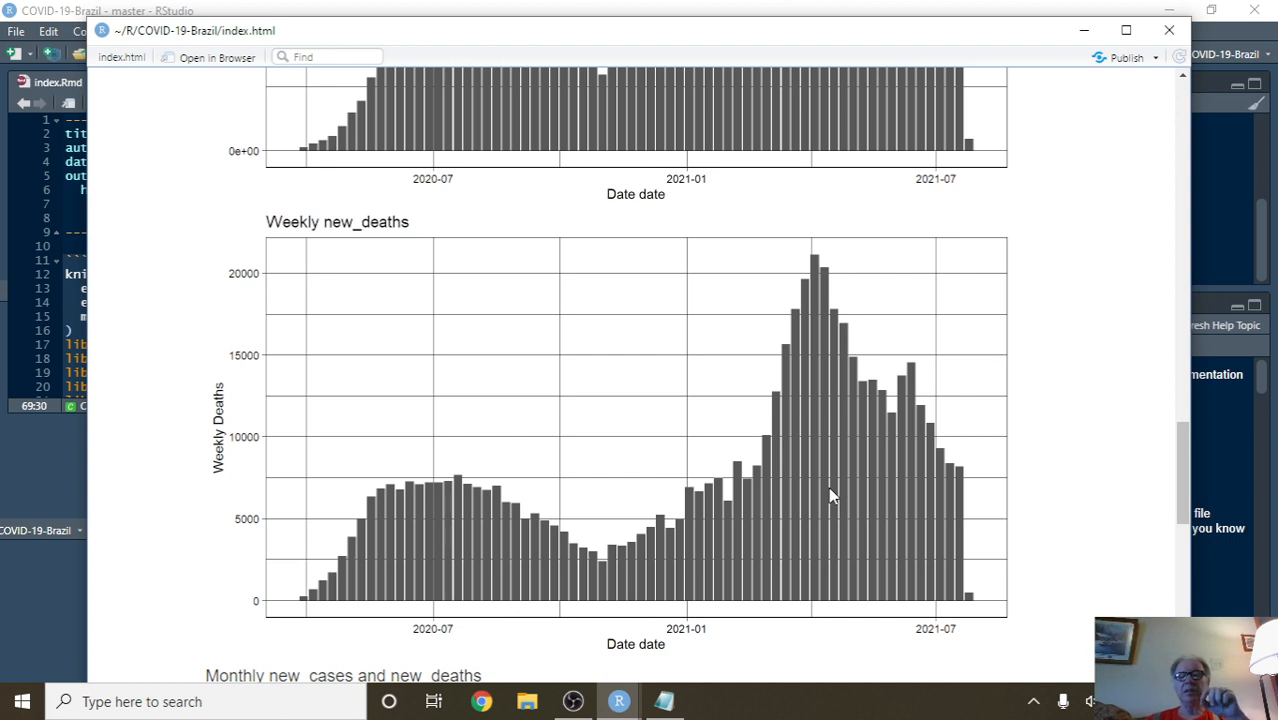
mouse_move(840, 510)
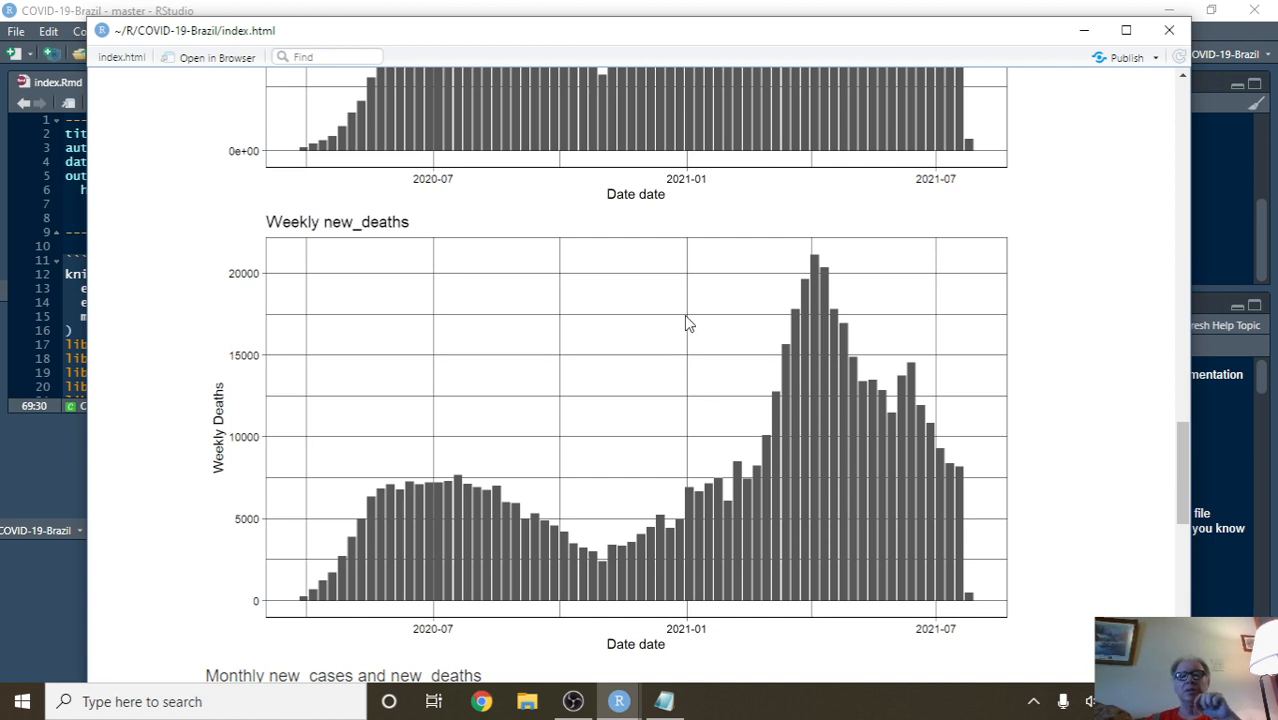
mouse_move(700, 554)
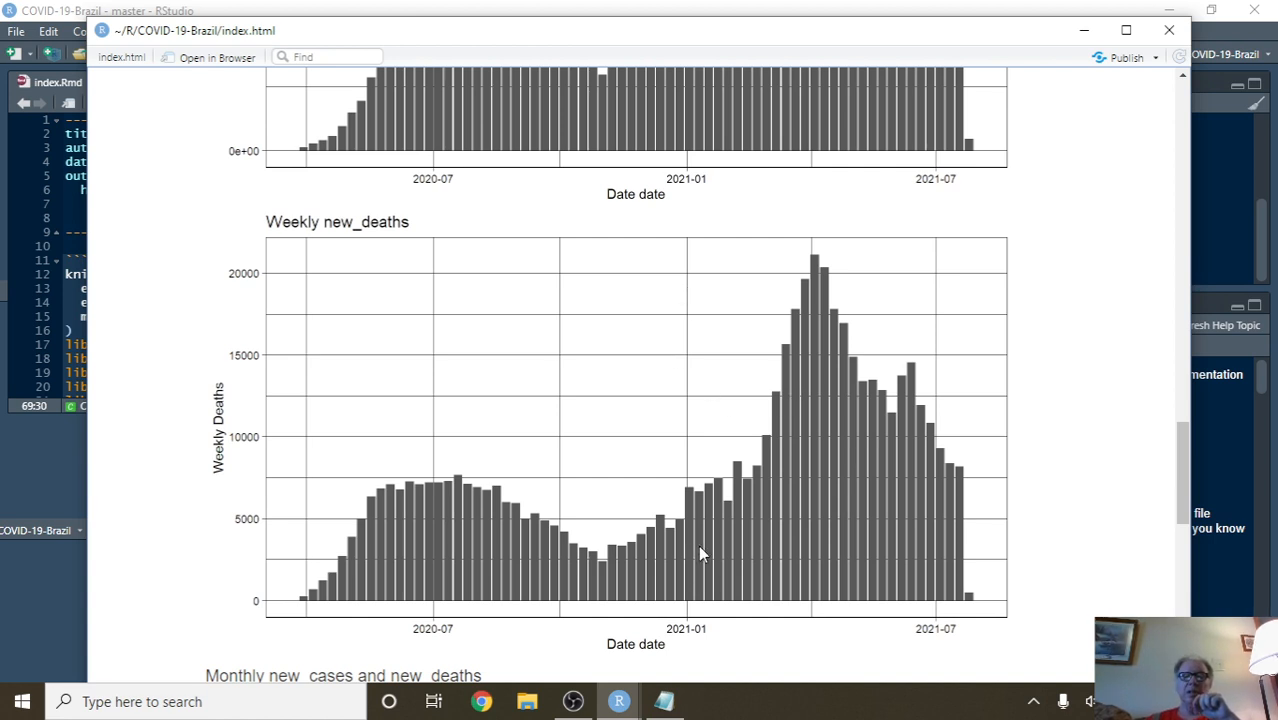
mouse_move(796, 420)
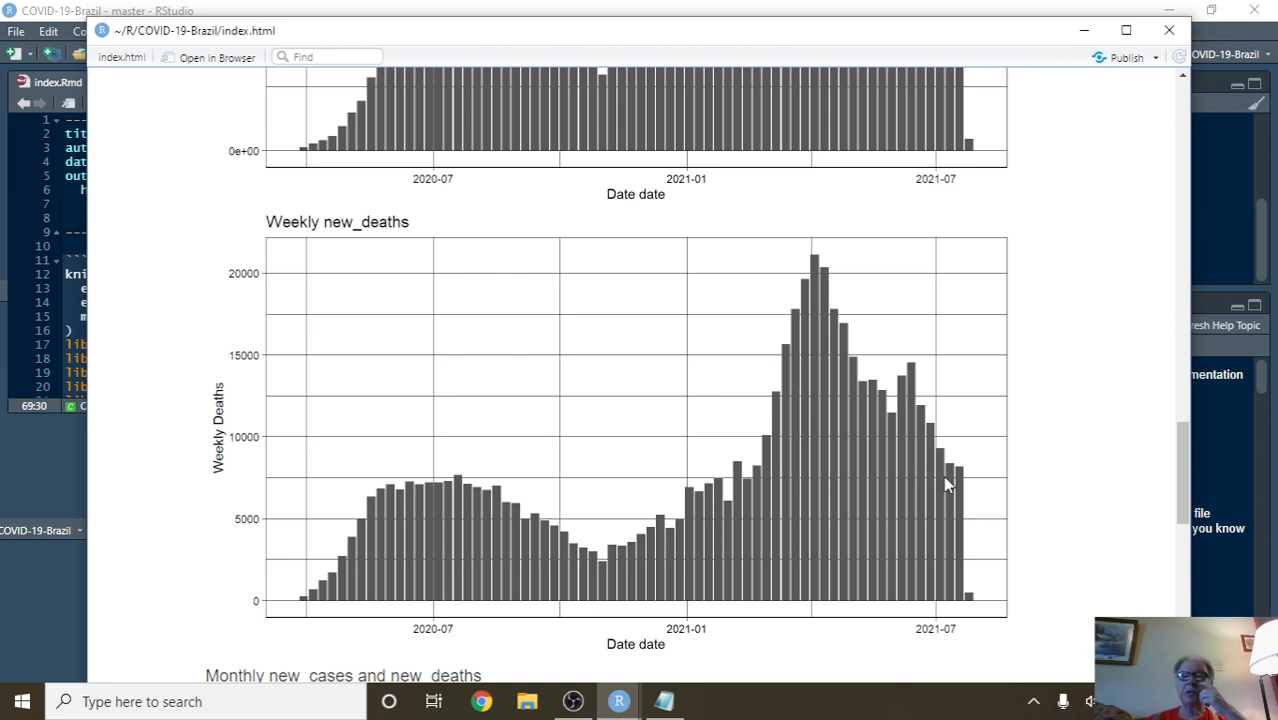
mouse_move(956, 476)
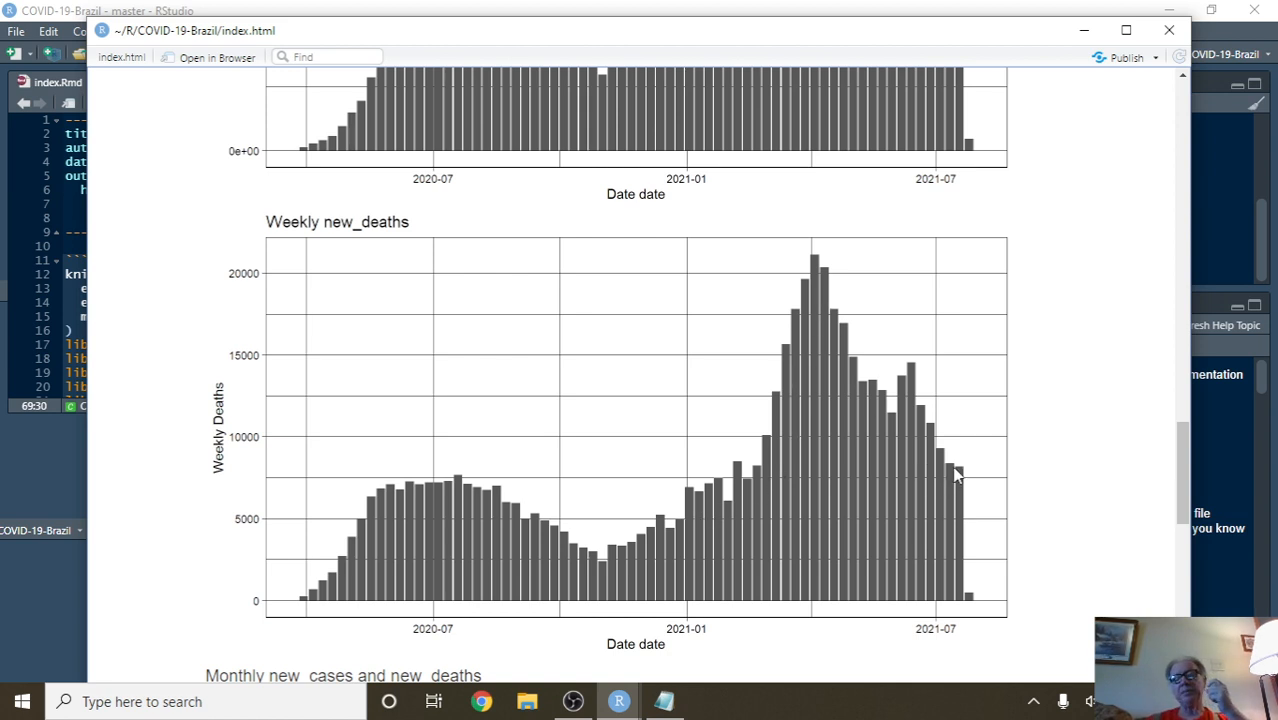
- Scroll down to the Monthly new_cases bar chart in the monthly section
scroll(down, 3)
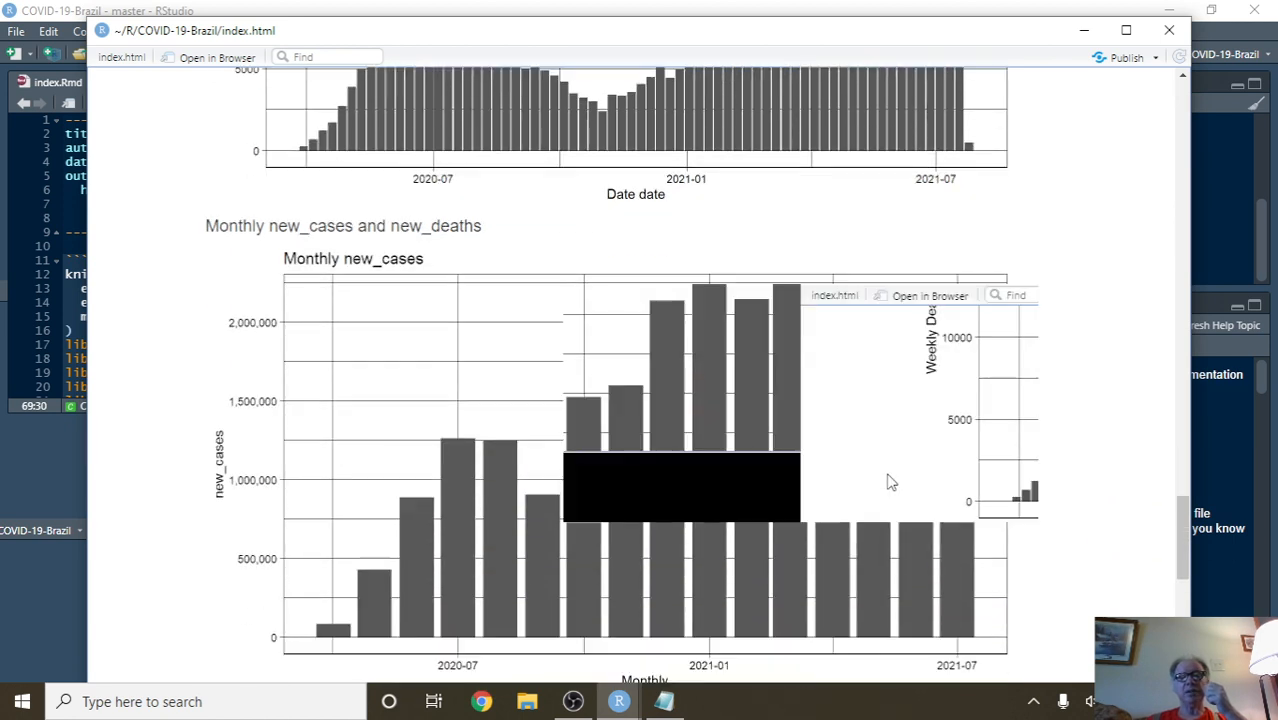
scroll(down, 3)
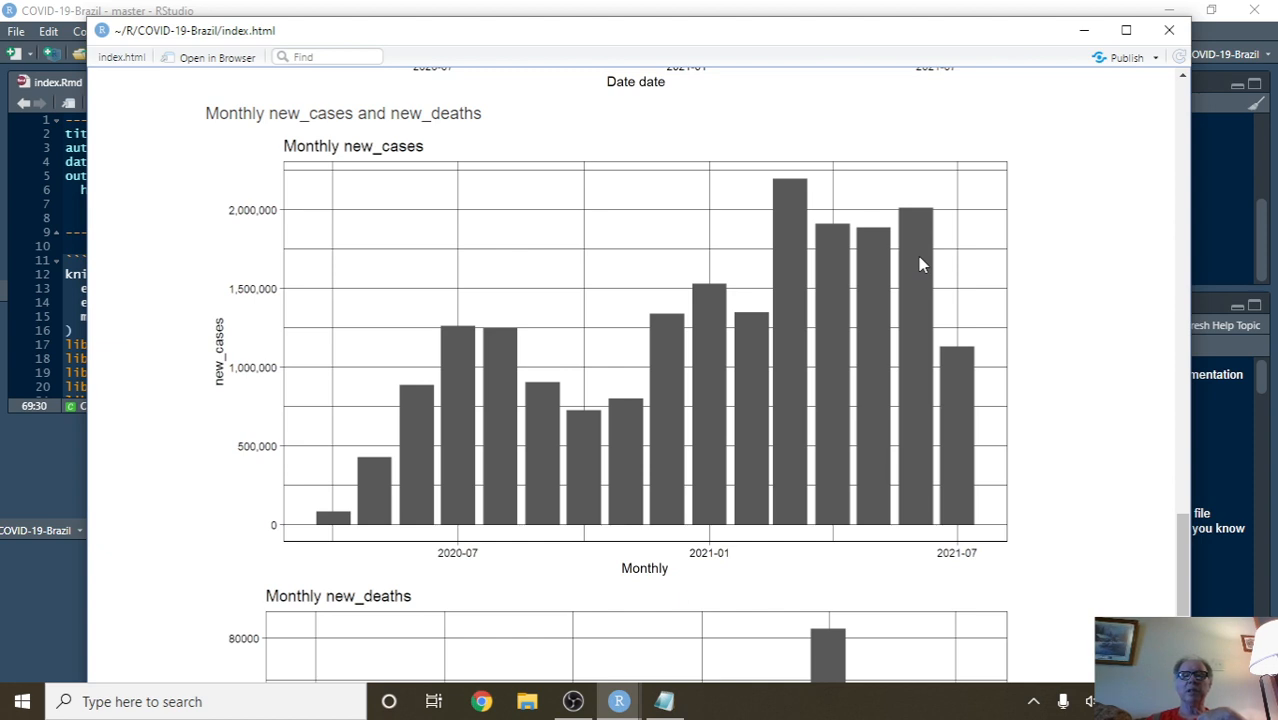
mouse_move(804, 224)
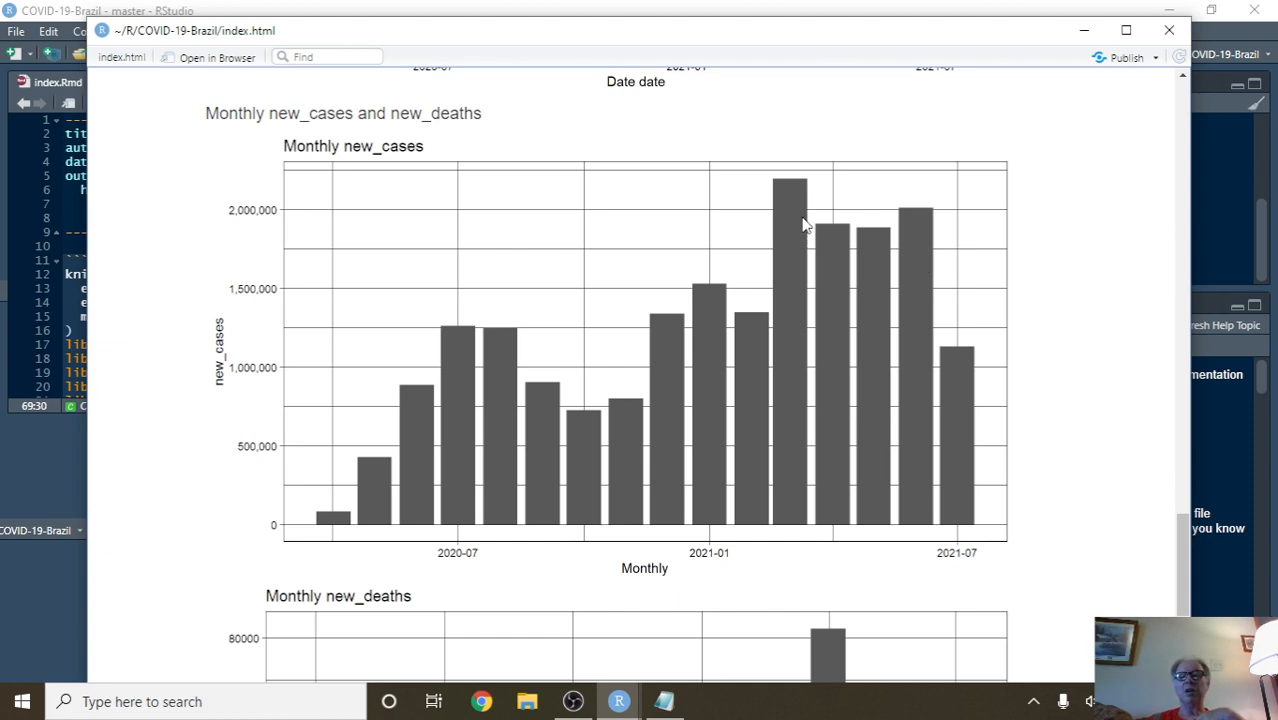
mouse_move(968, 384)
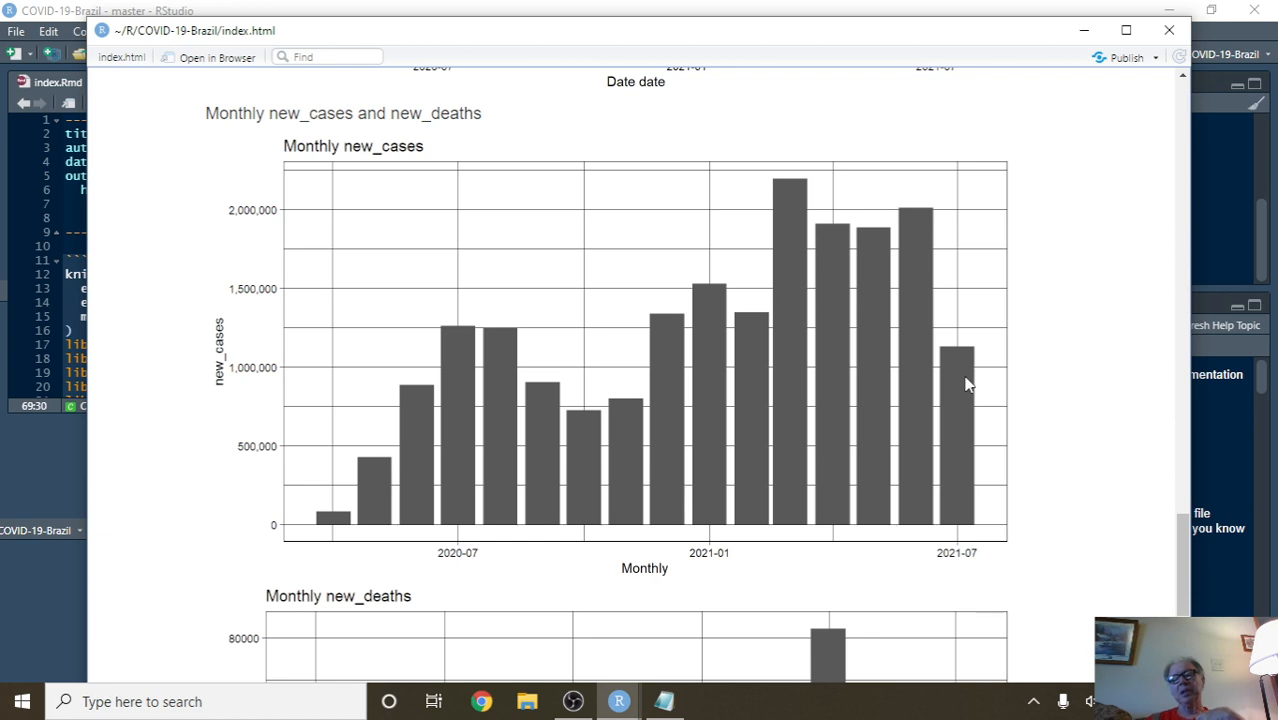
mouse_move(952, 388)
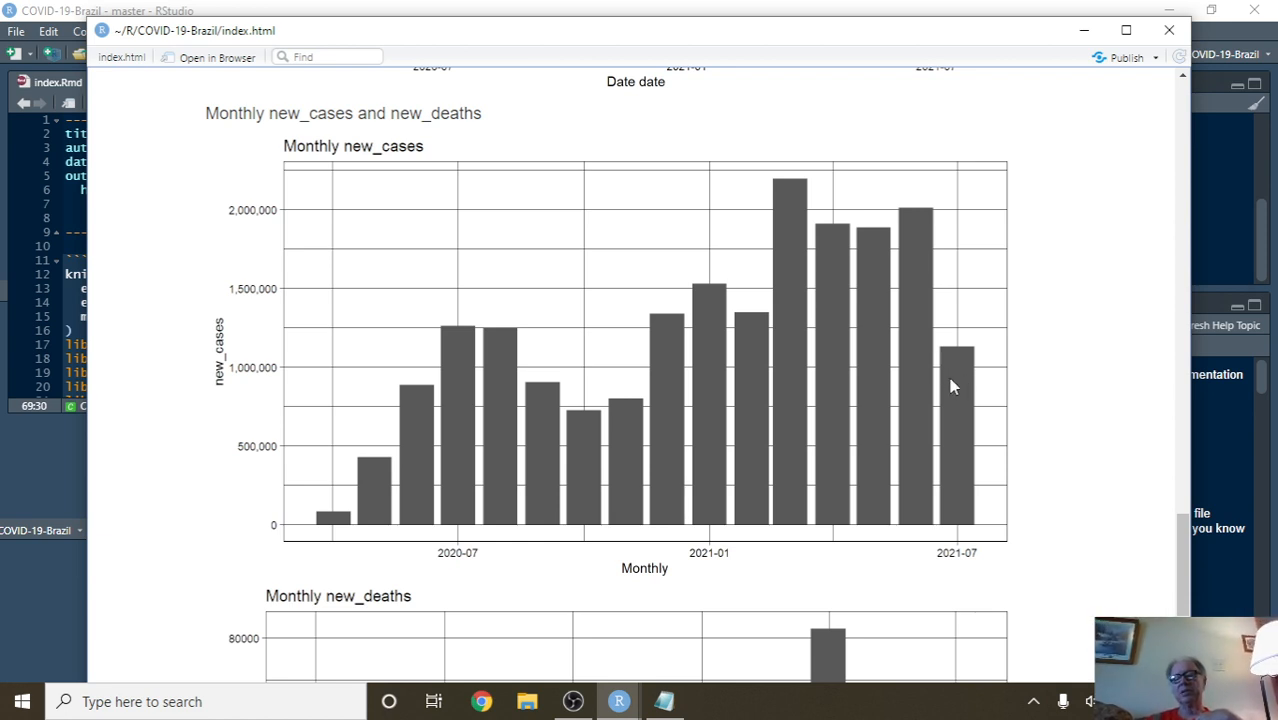
mouse_move(920, 328)
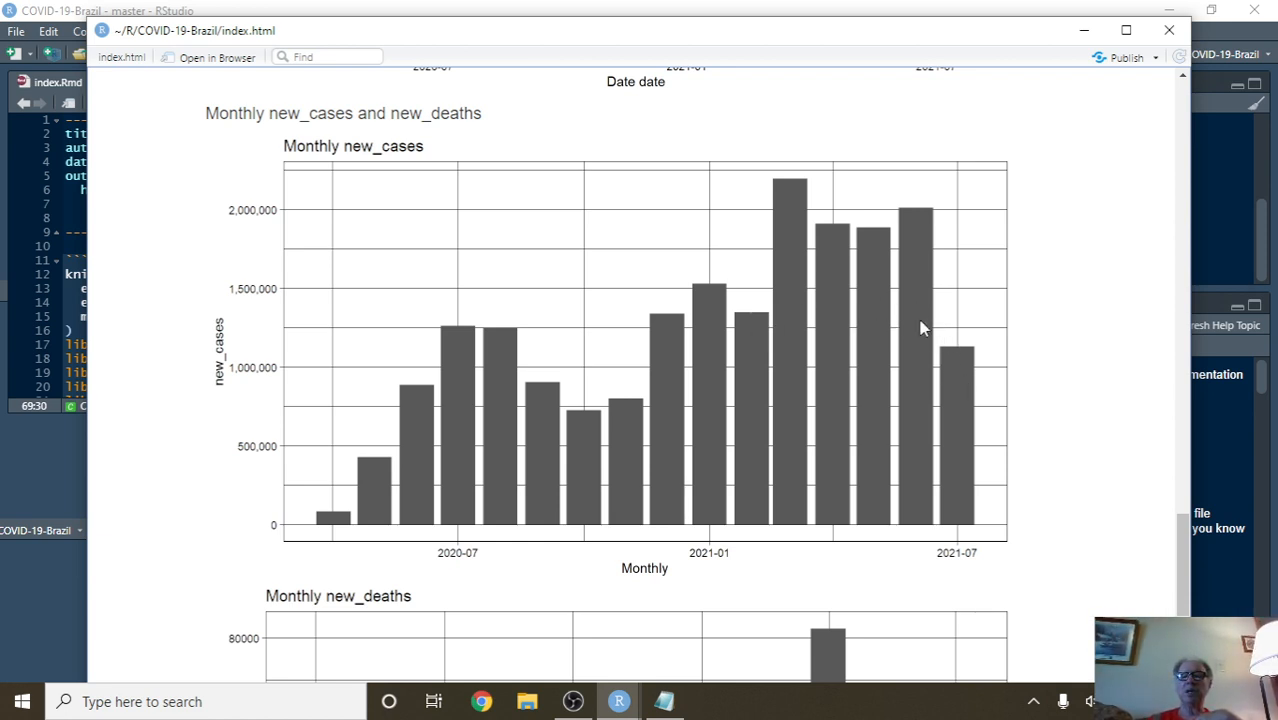
mouse_move(844, 278)
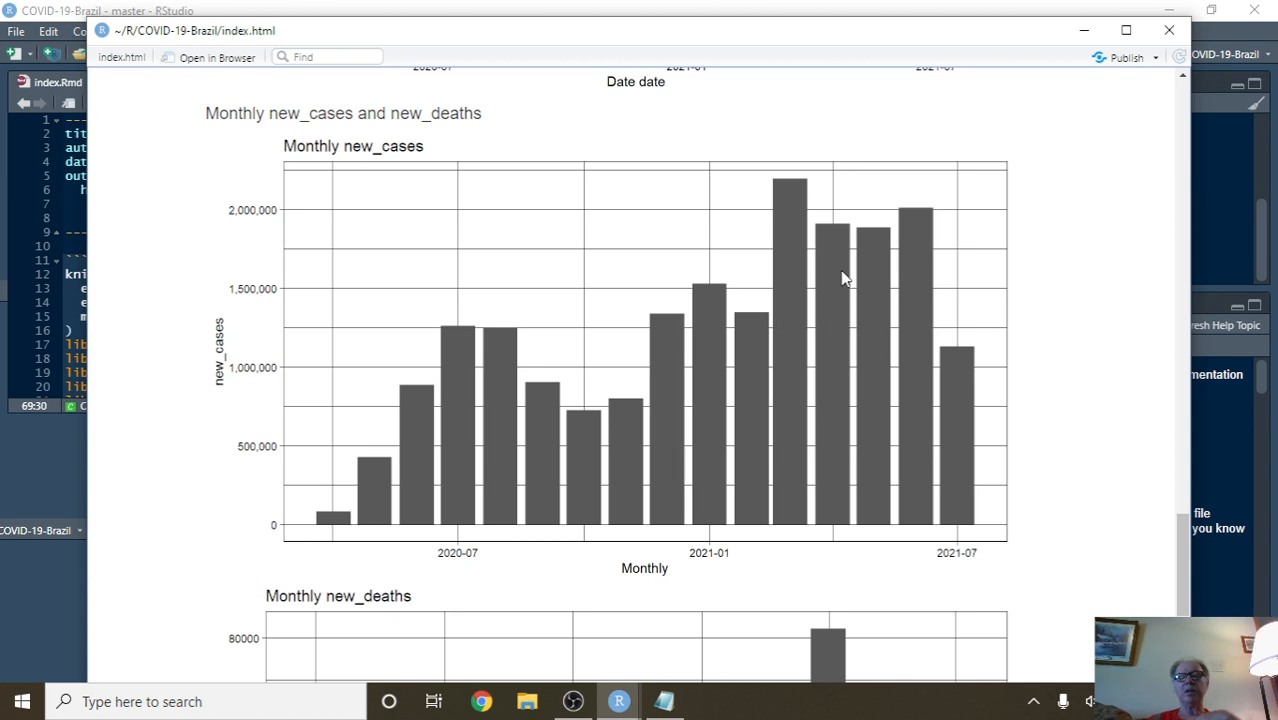
- Scroll to bring the Monthly new_deaths bar chart into full view
scroll(down, 3)
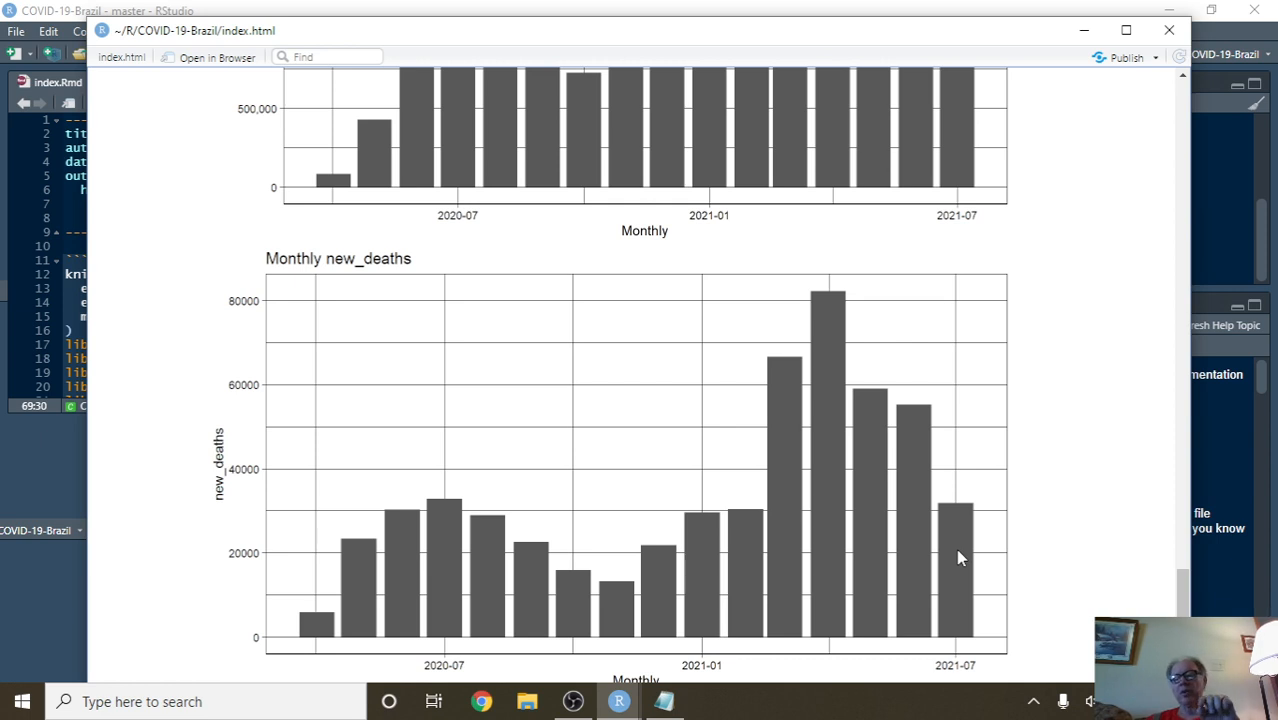
mouse_move(950, 572)
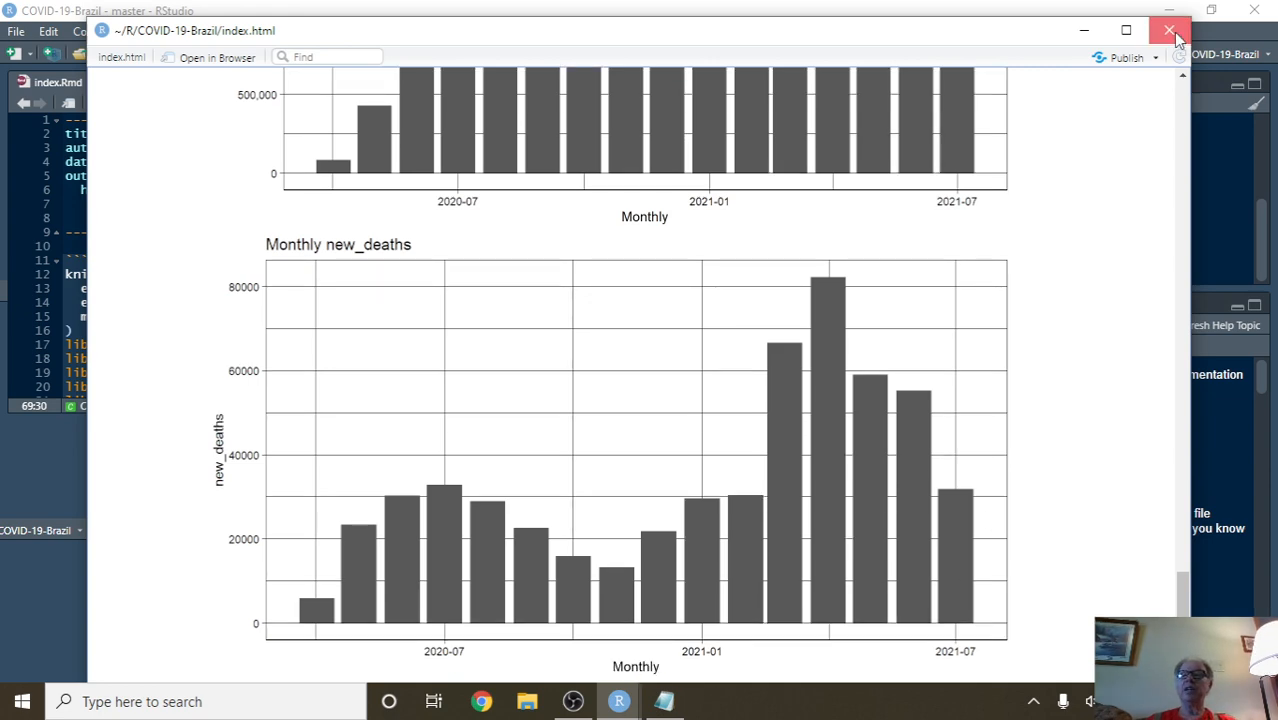
- Close the index.html viewer, returning to the R Markdown source and workspace panes
click(1168, 30)
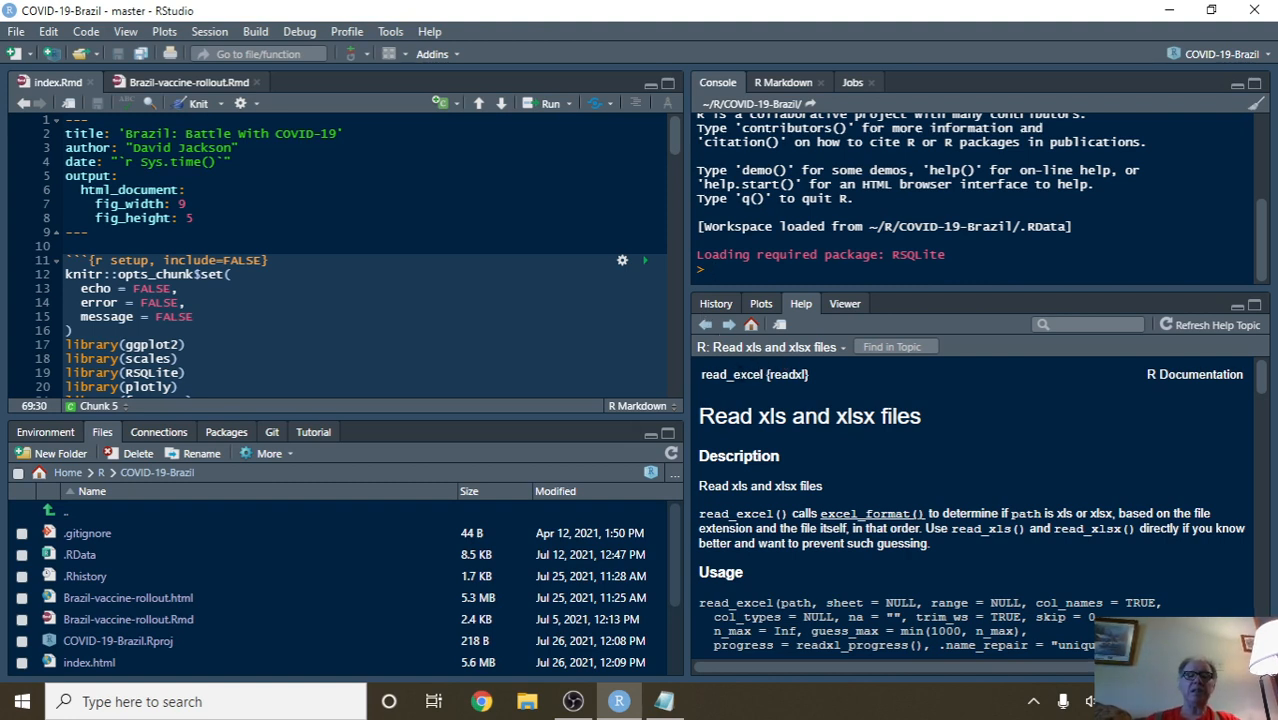
mouse_move(568, 372)
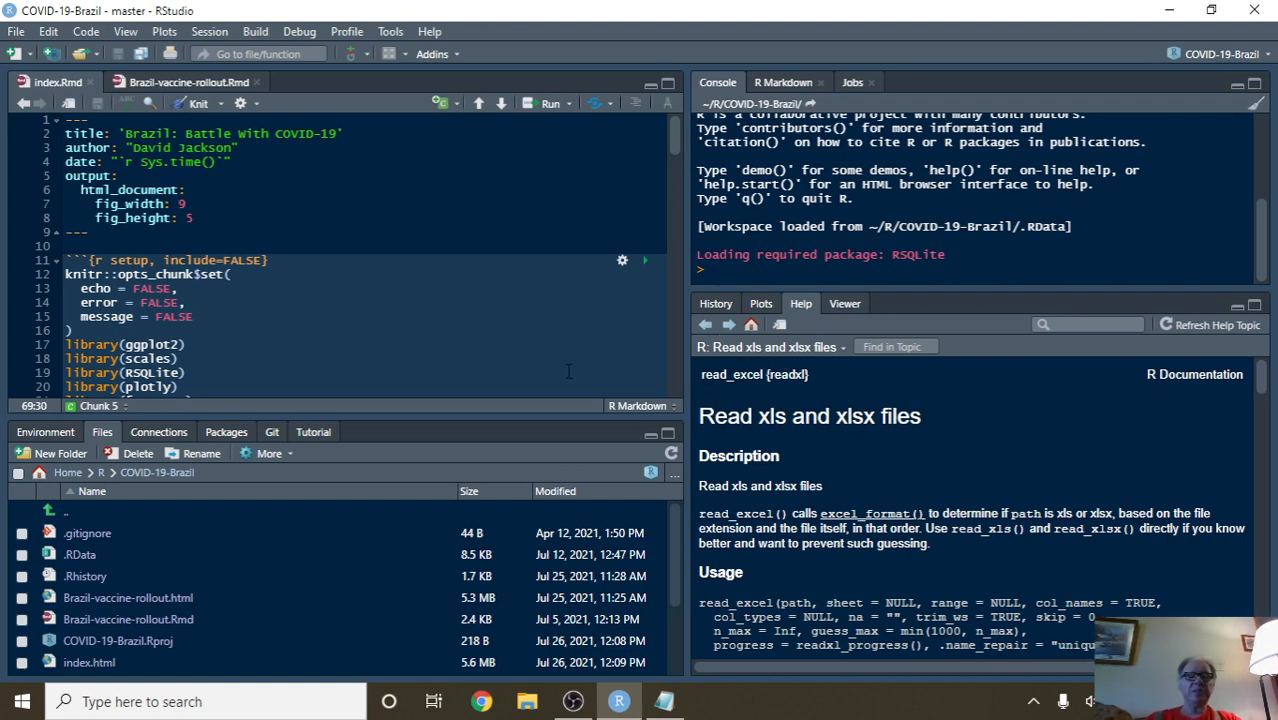